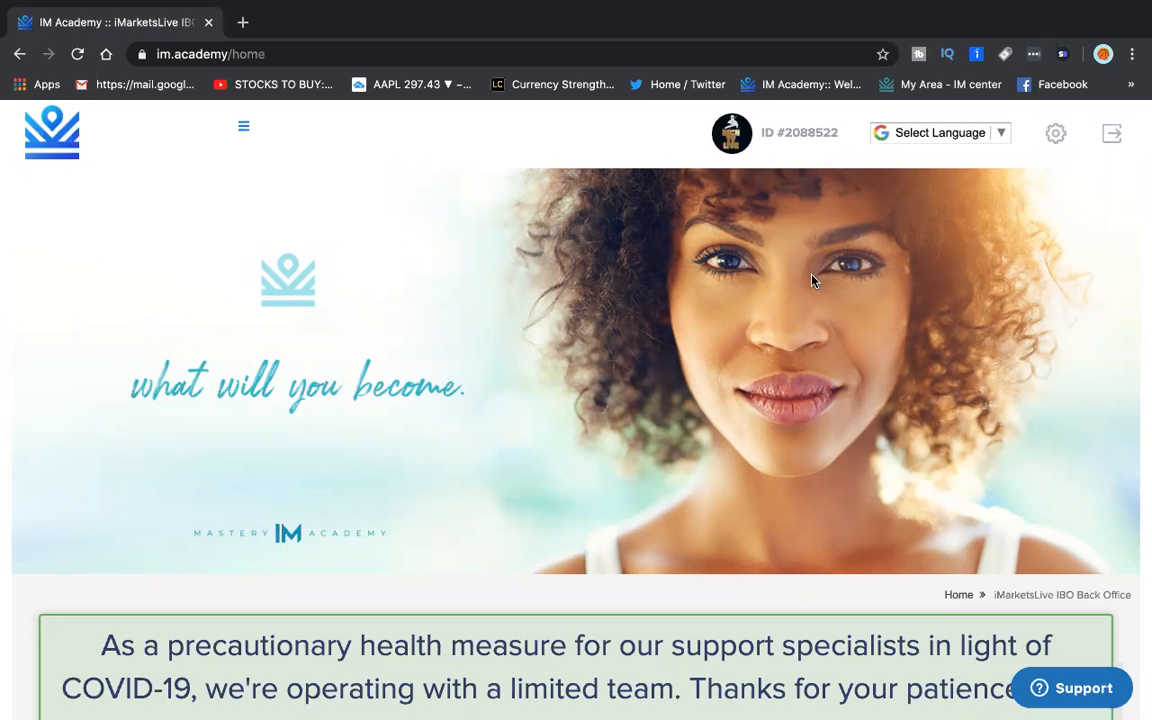
mouse_move(710, 204)
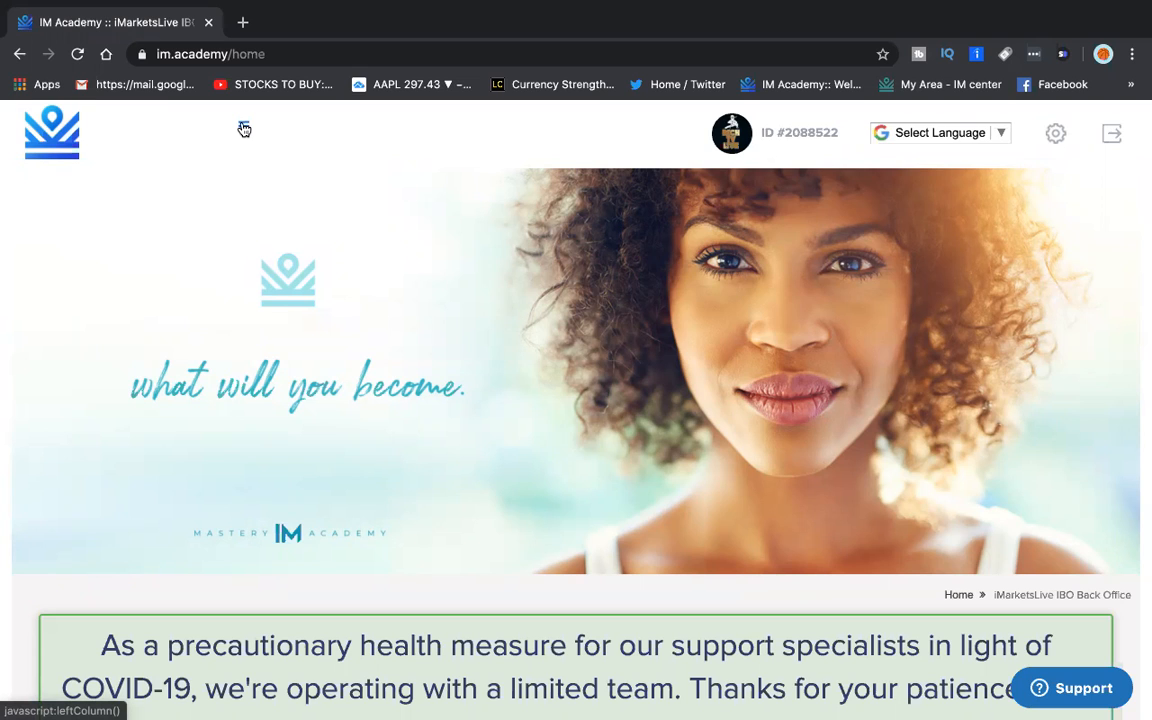
From the back-office side menu, go to the My Websites page of personal website addresses.
left_click(244, 130)
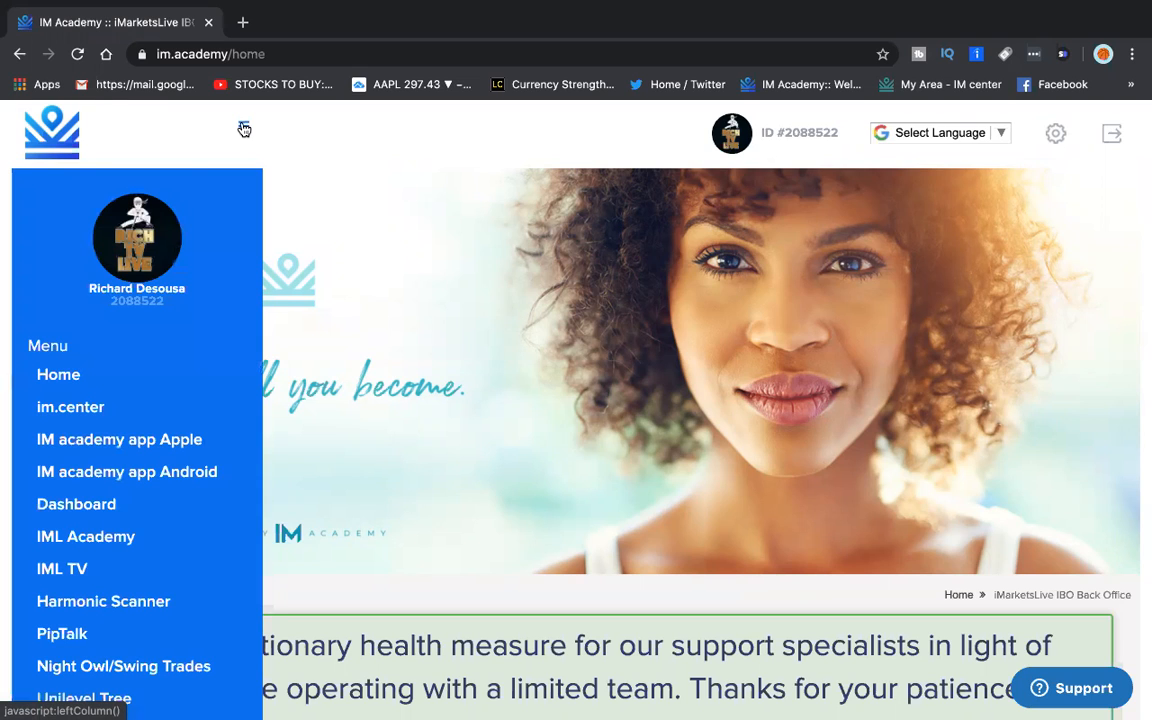
mouse_move(62, 568)
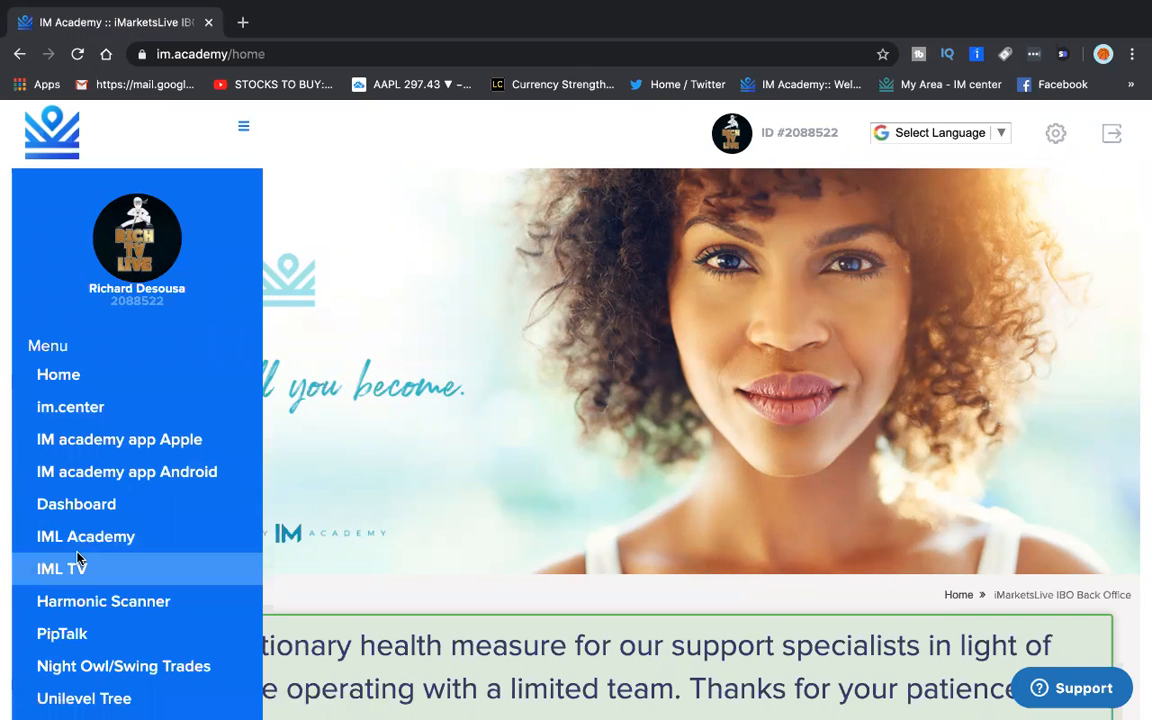
scroll("down", 3)
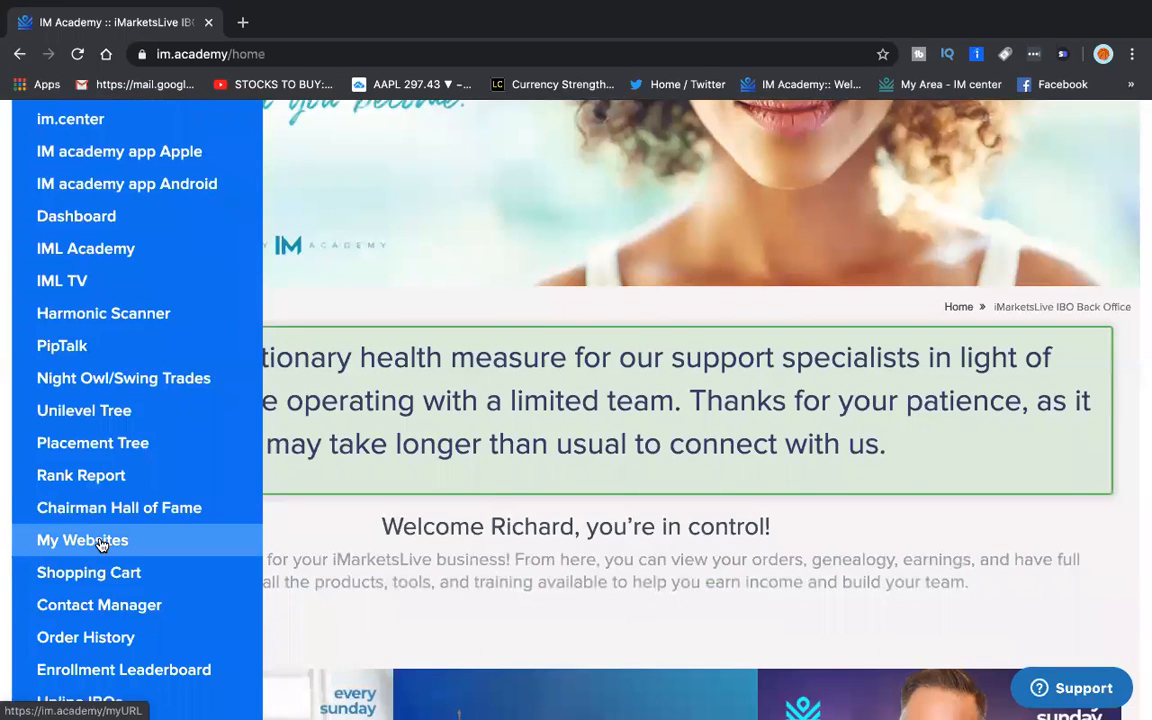
left_click(82, 540)
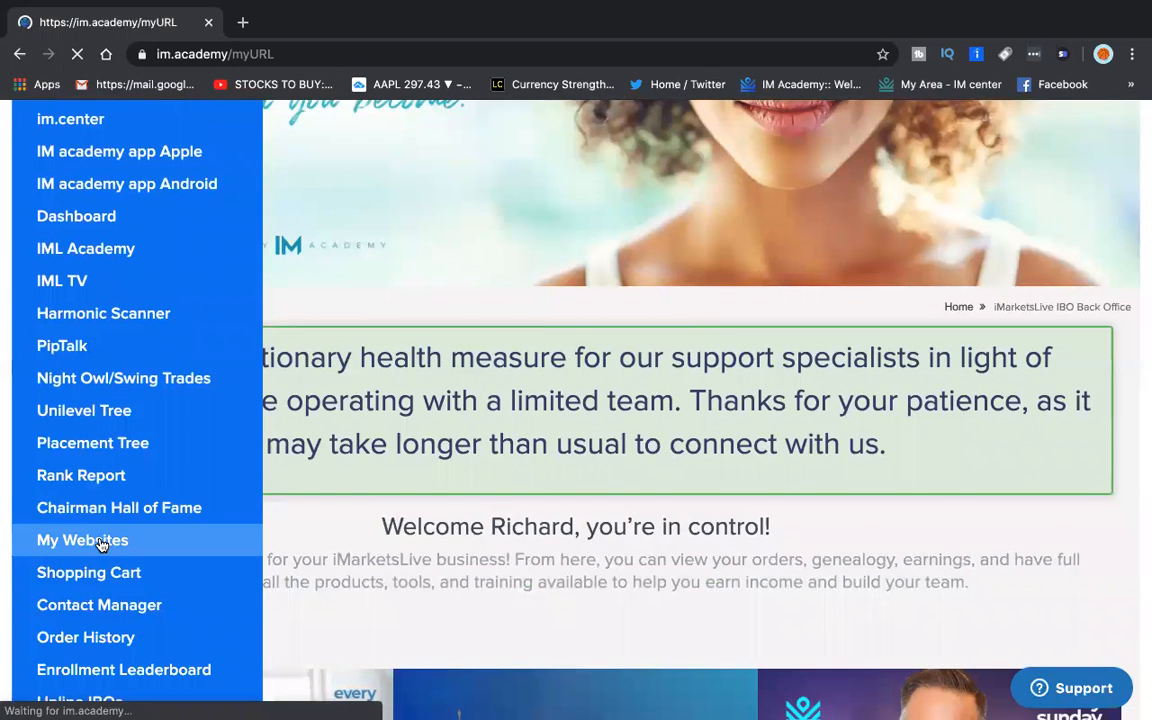
Scroll the My Website Address page down to the 'Directly to Join Page' link.
left_click(82, 540)
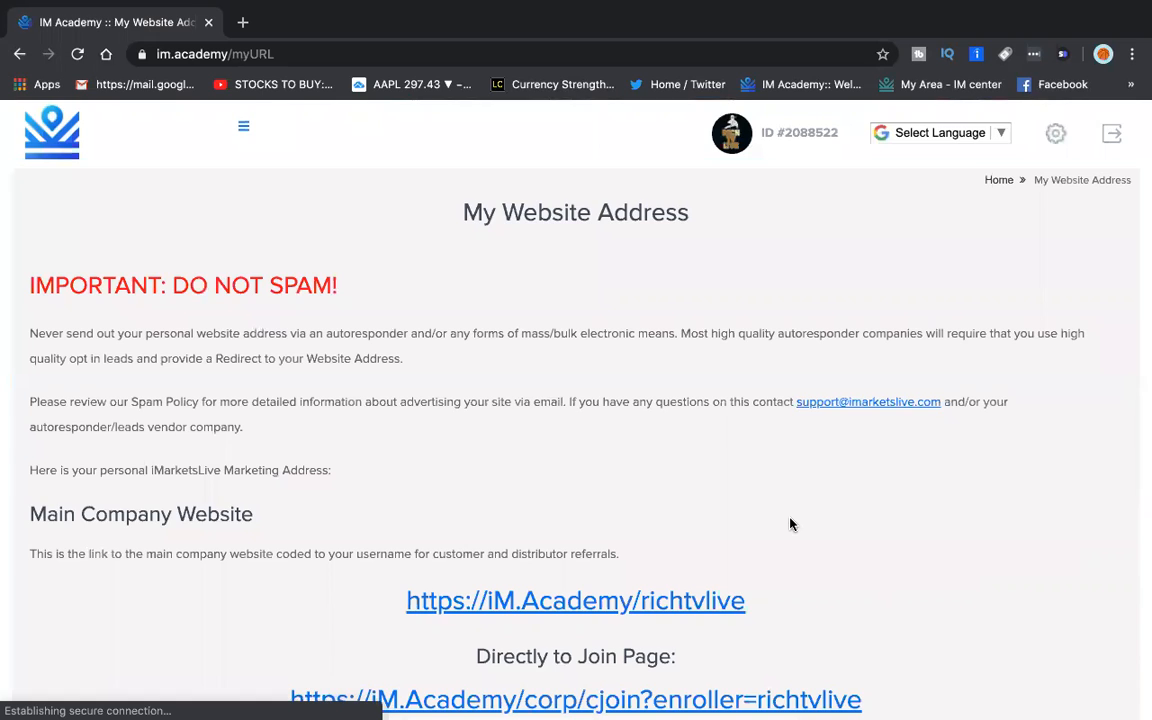
scroll("down", 3)
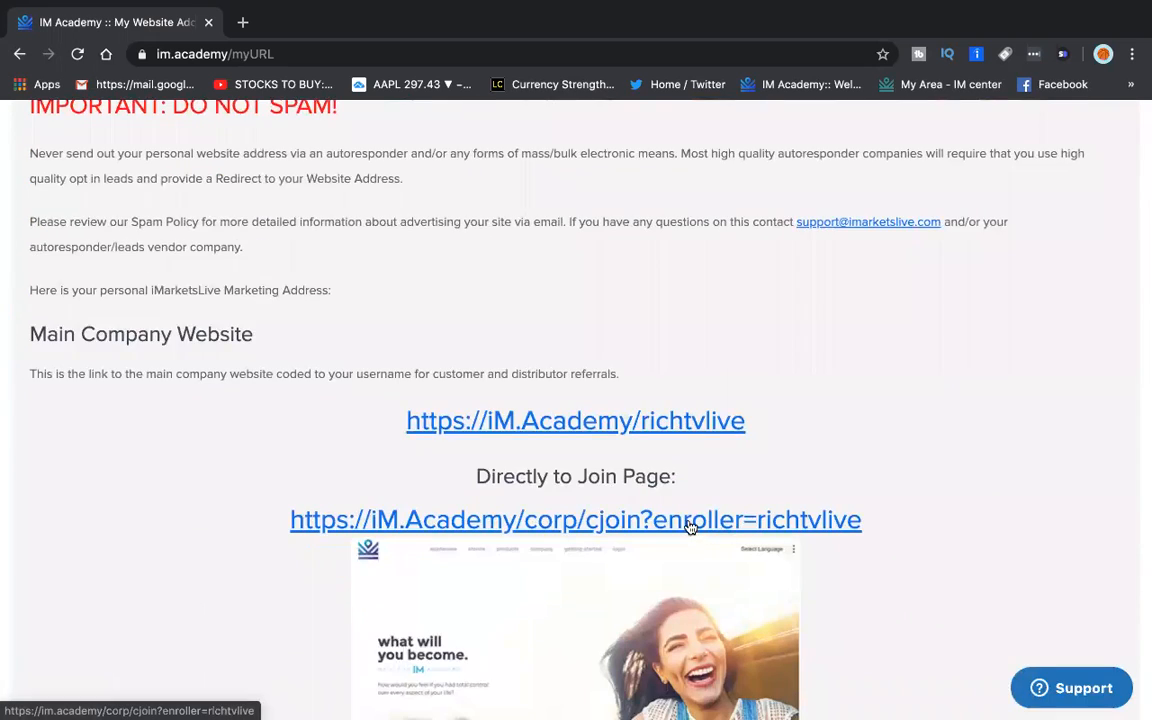
scroll("down", 3)
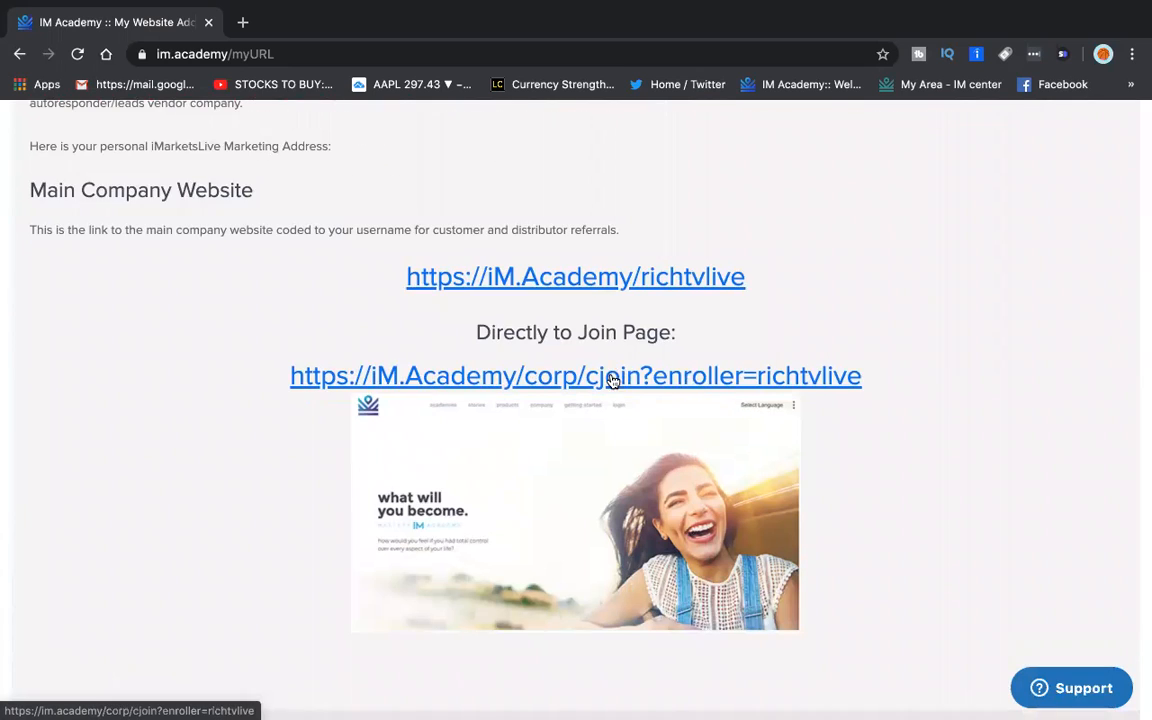
Follow the cjoin link to the Join Now page and look through the Basic Information section.
left_click(576, 376)
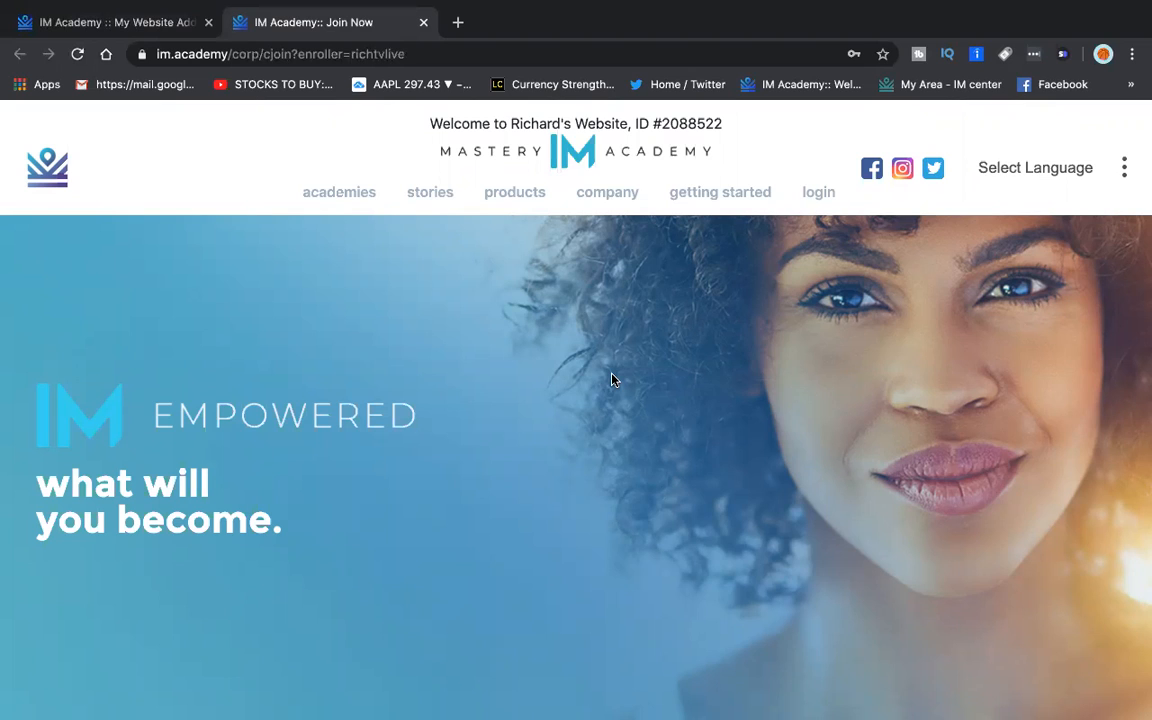
scroll("down", 3)
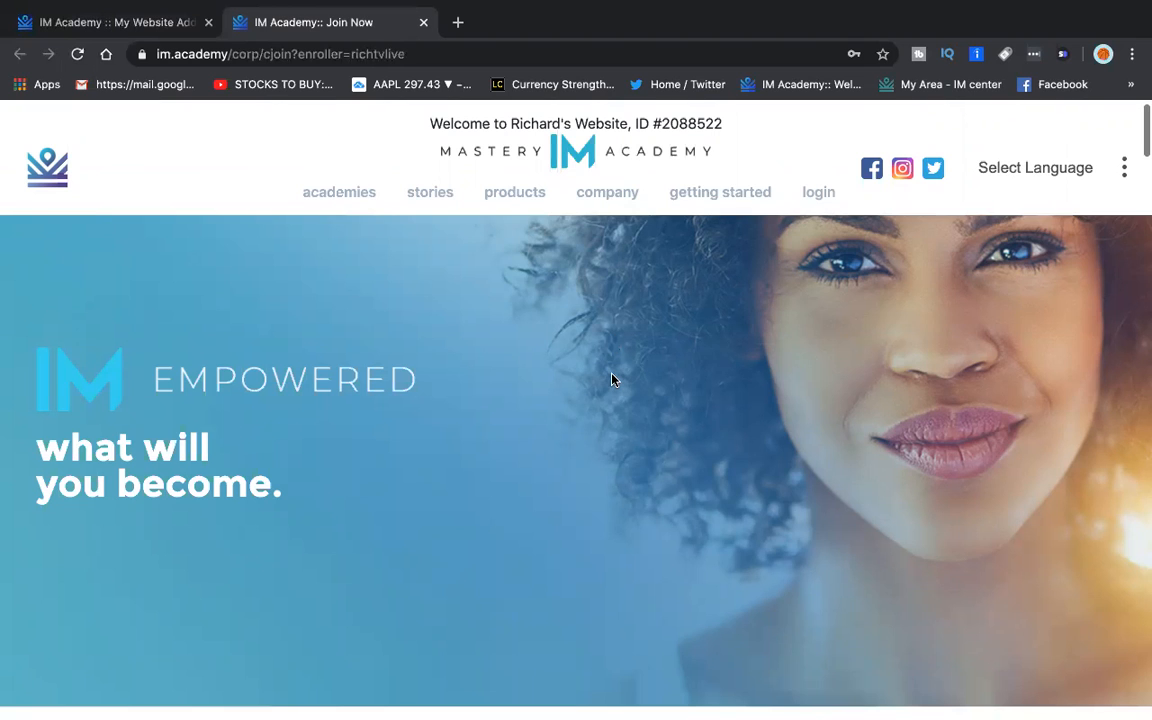
scroll("down", 3)
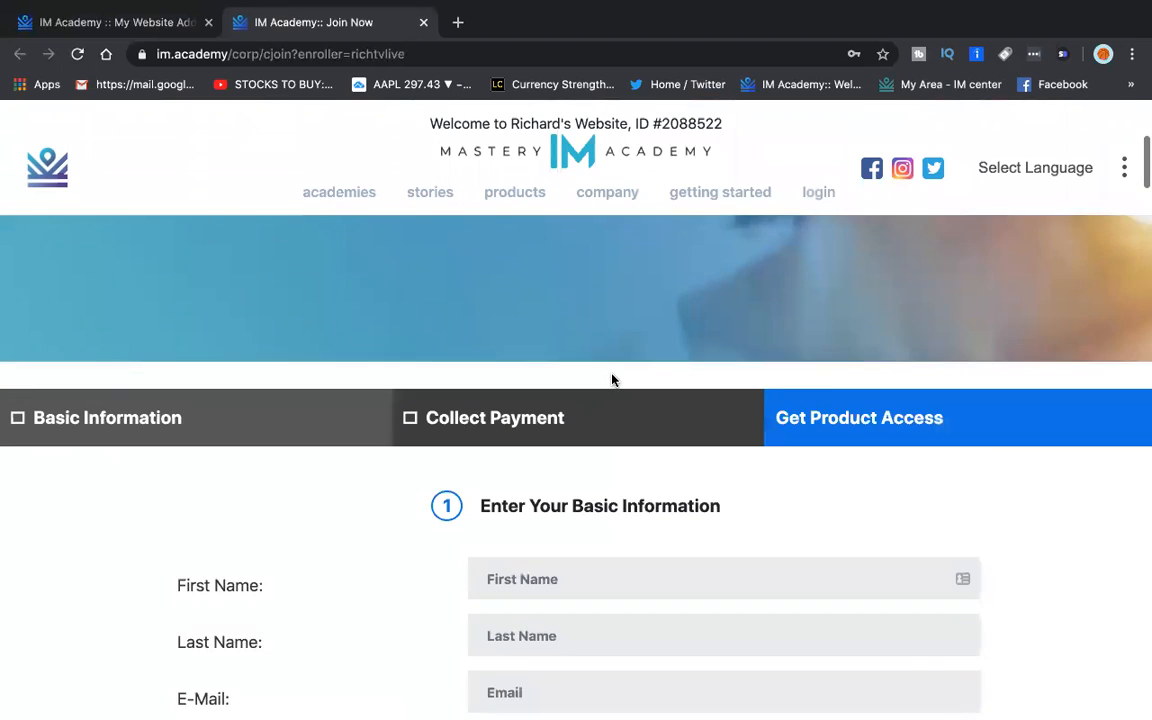
scroll("down", 3)
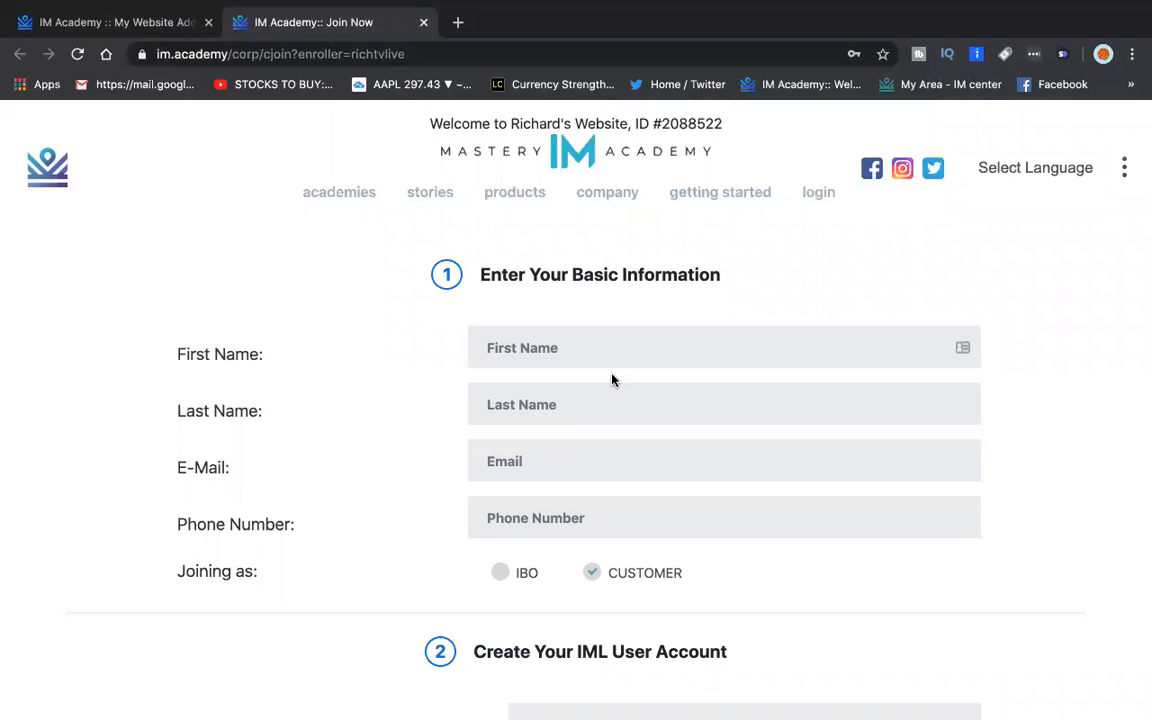
scroll("down", 3)
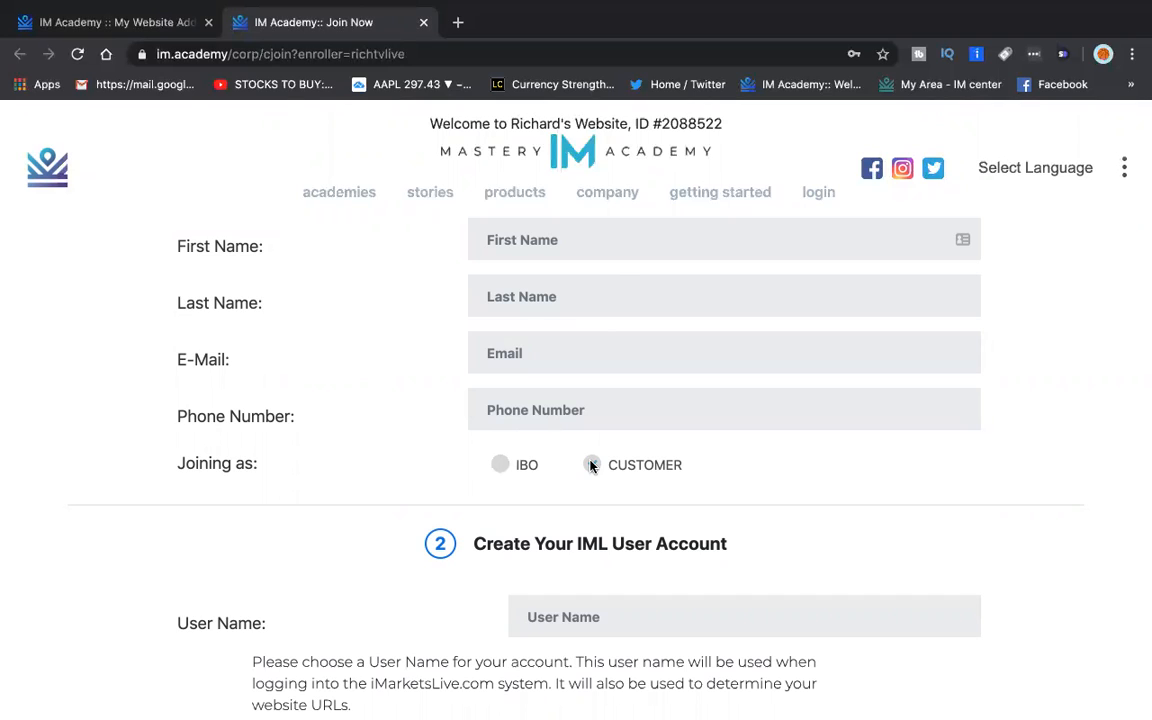
Choose to join as a customer and continue past User Account to the monthly-or-prime plan choice.
left_click(592, 464)
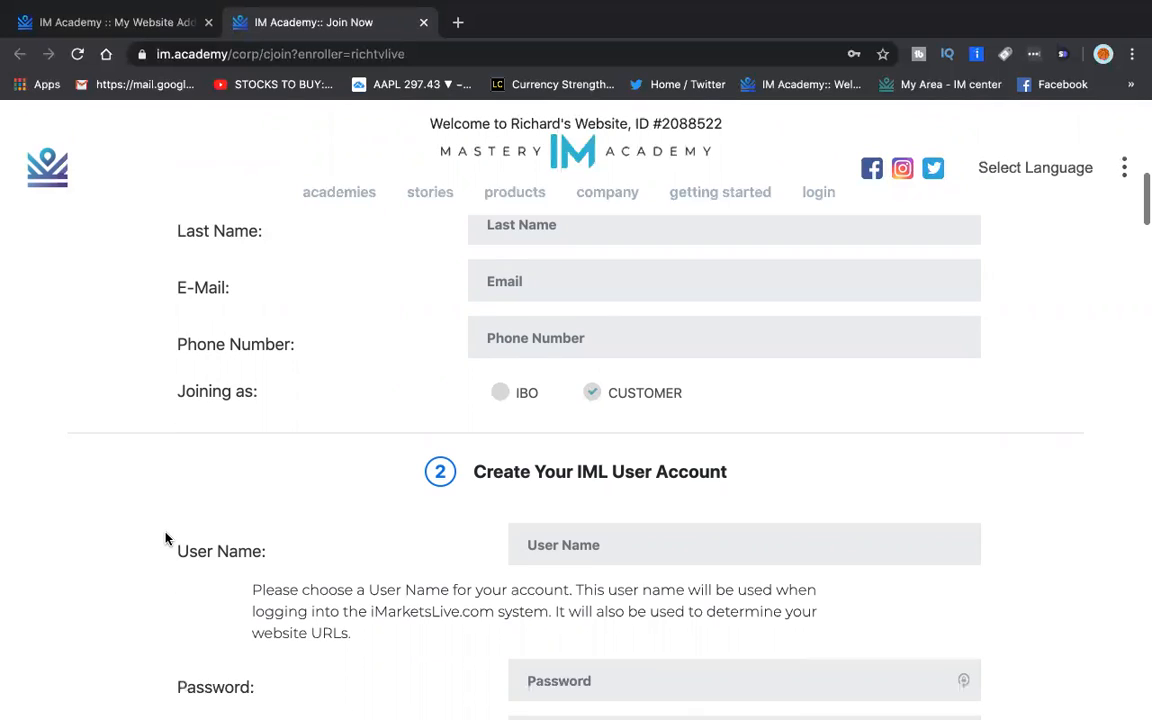
scroll("down", 3)
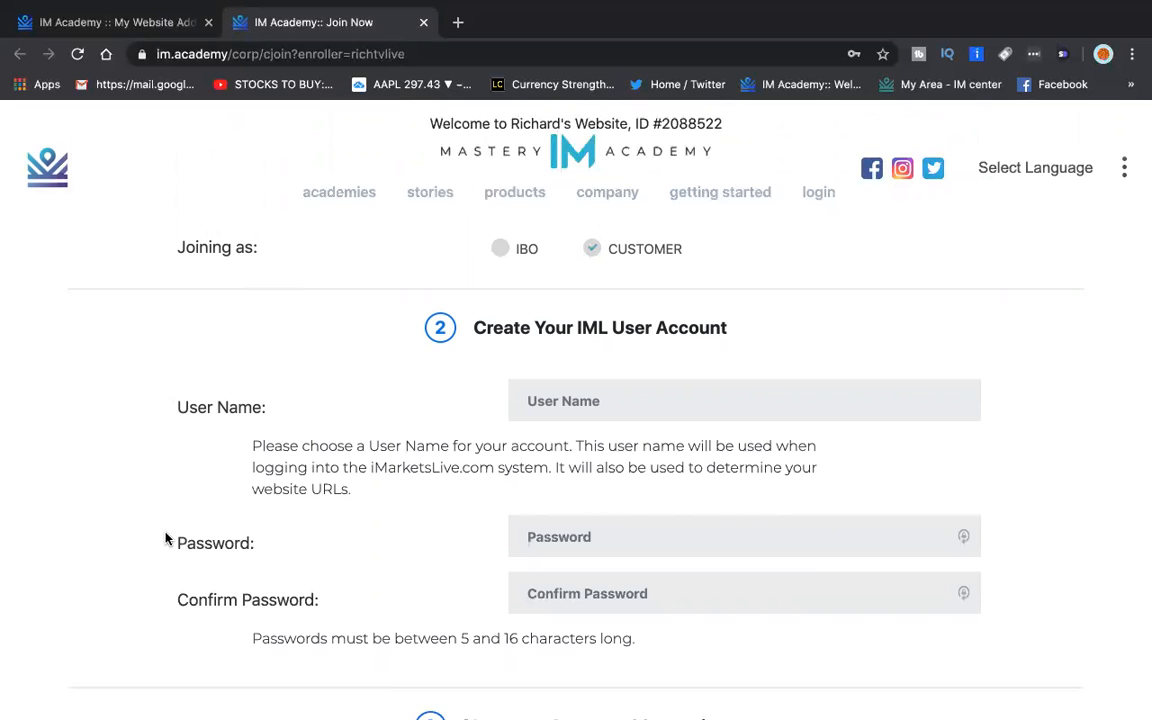
scroll("down", 3)
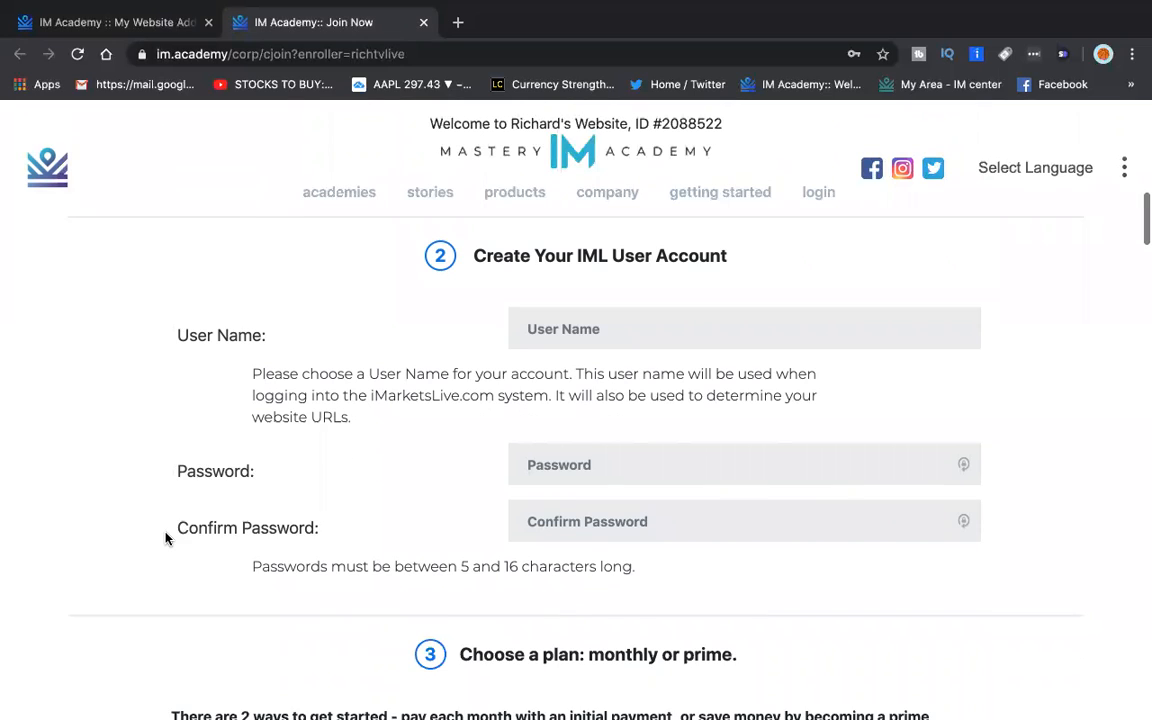
scroll("down", 3)
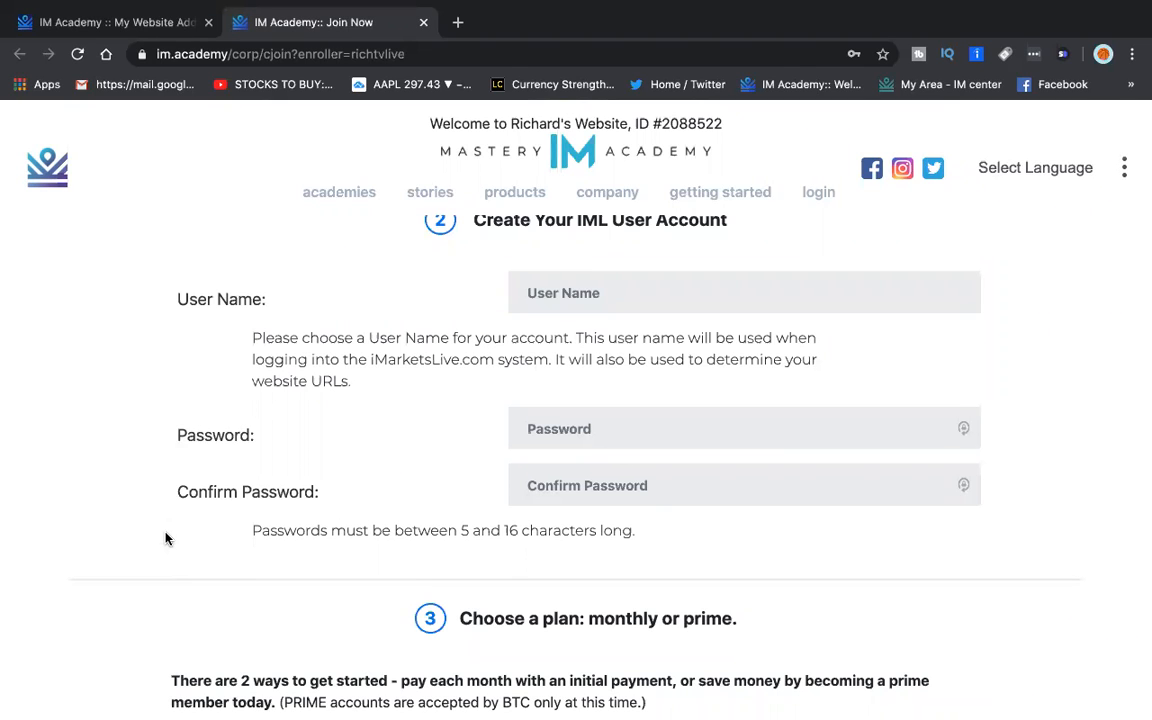
scroll("down", 3)
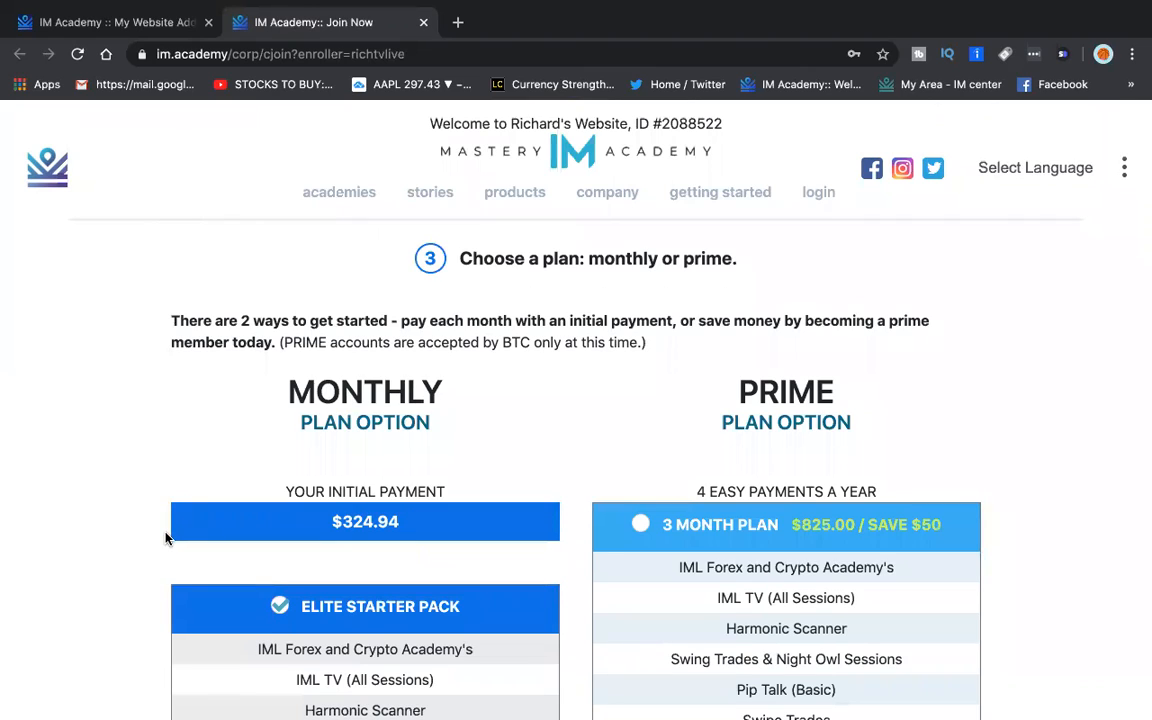
scroll("down", 3)
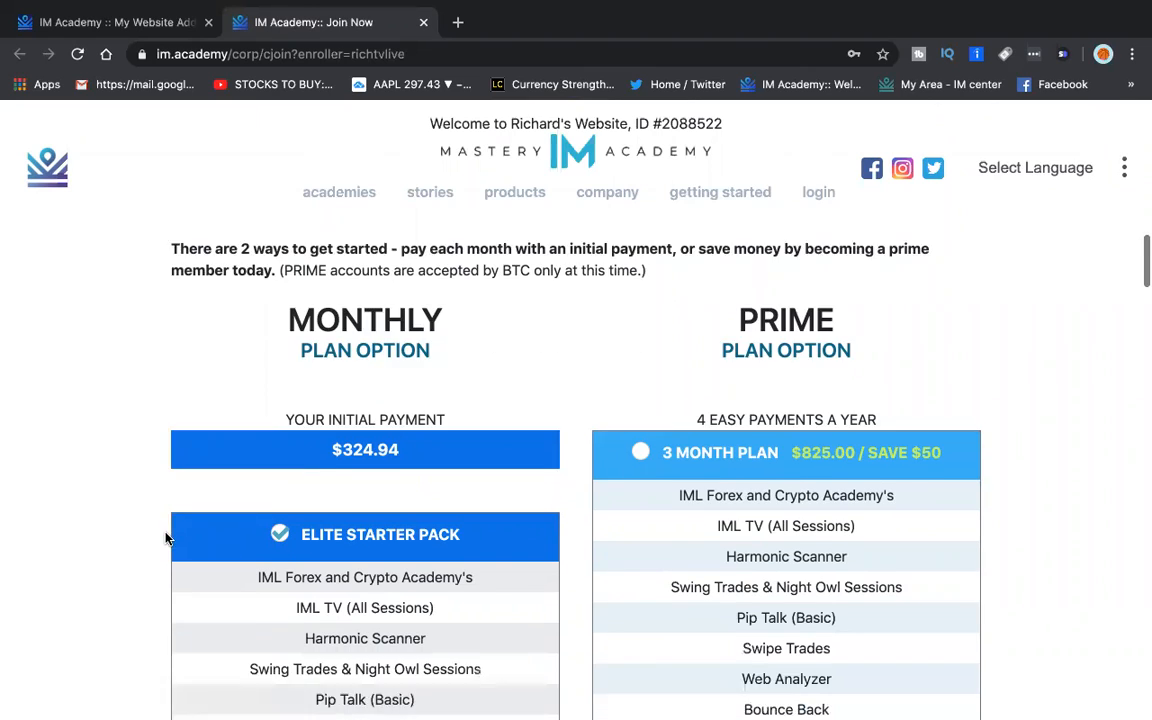
scroll("down", 3)
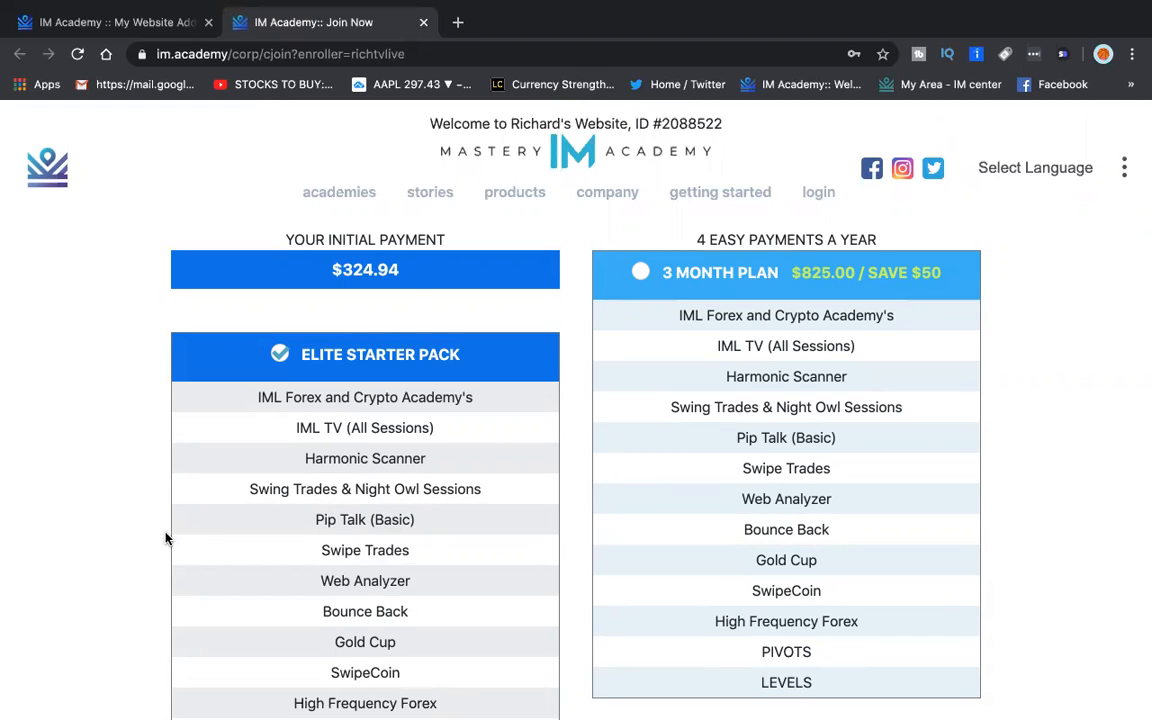
scroll("down", 3)
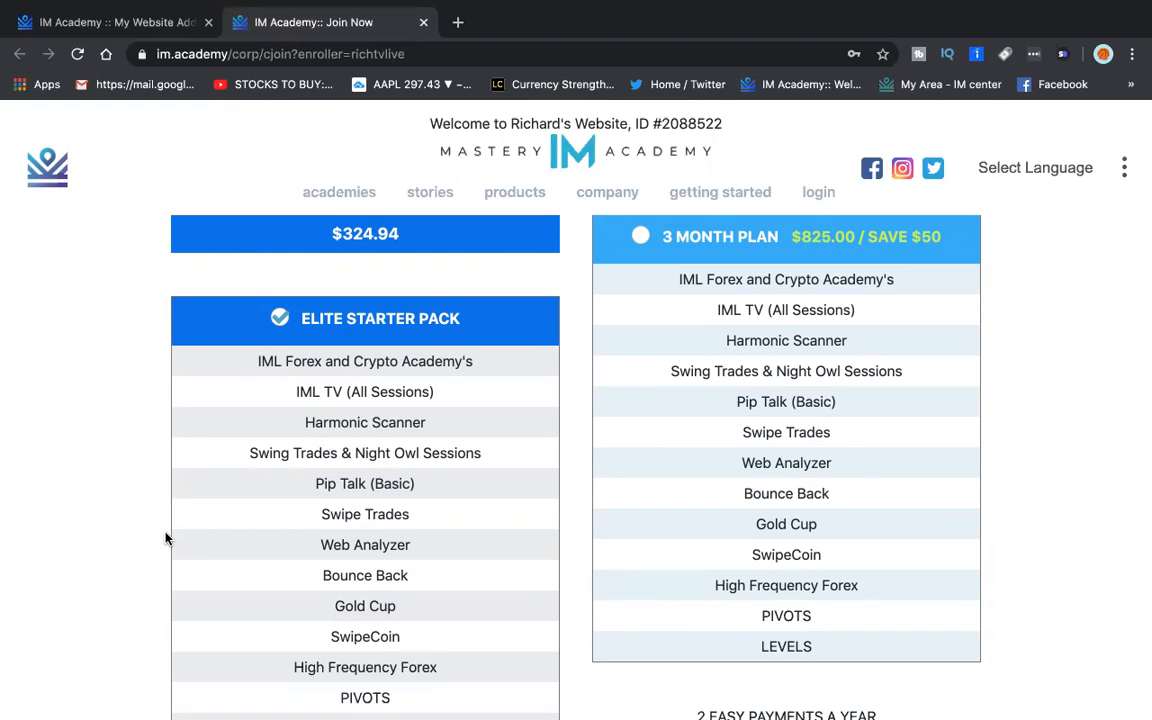
scroll("down", 3)
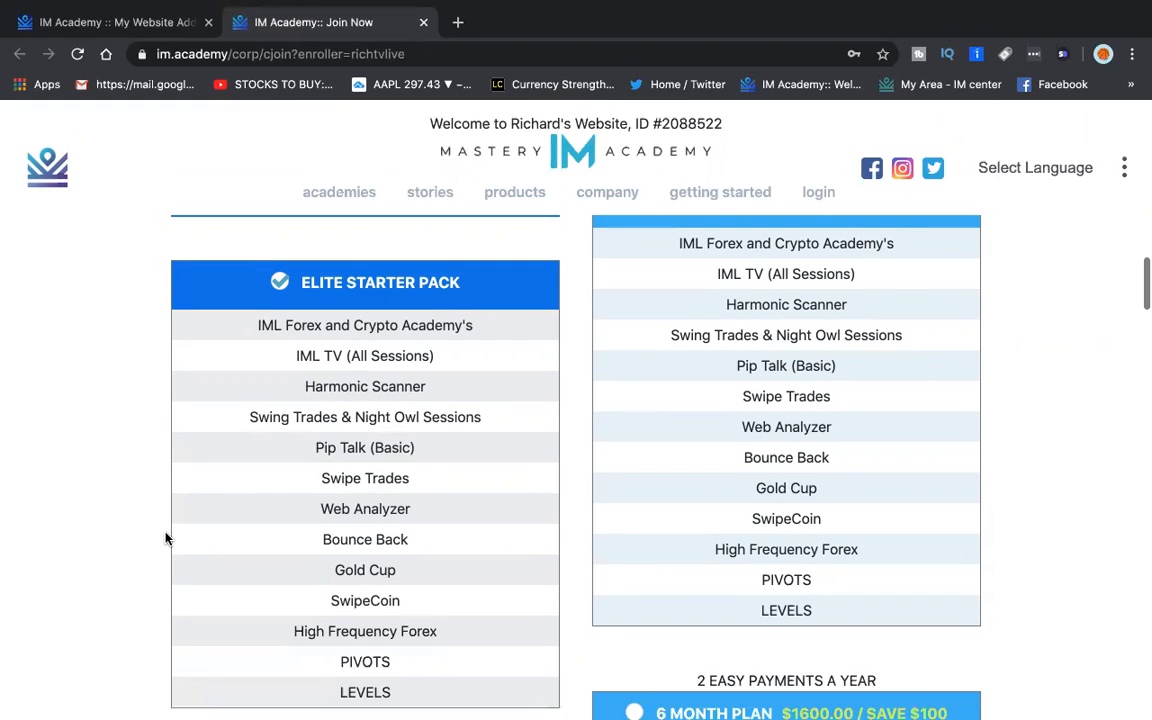
scroll("down", 3)
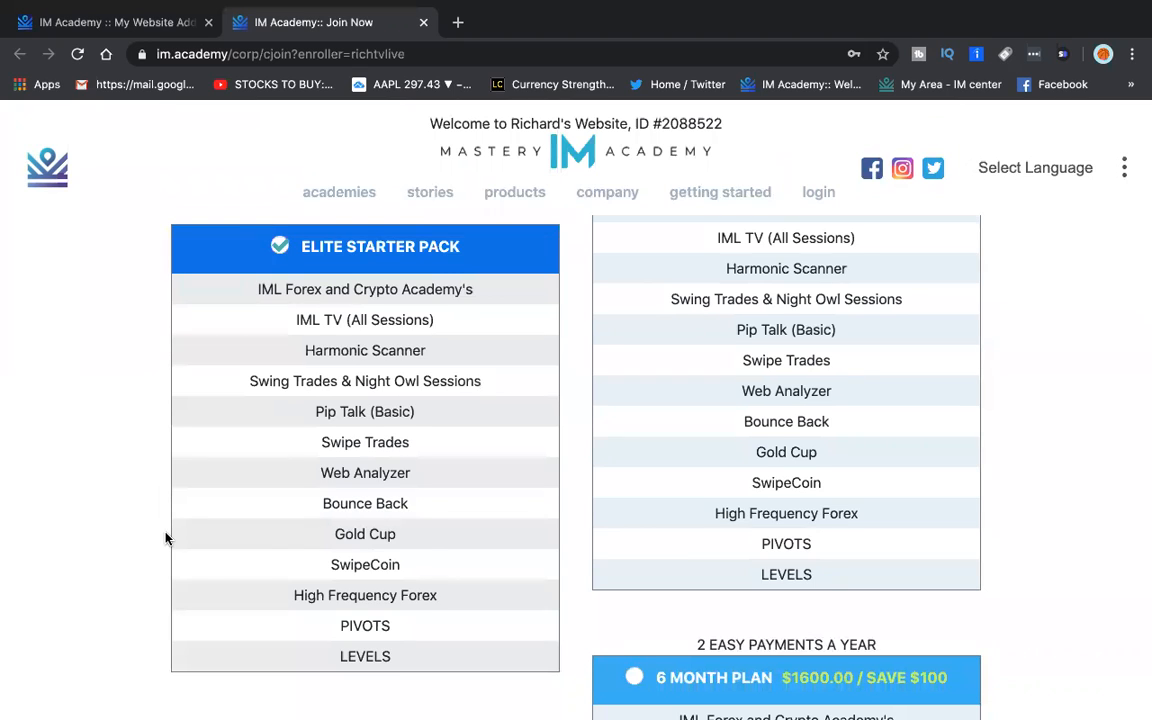
scroll("down", 3)
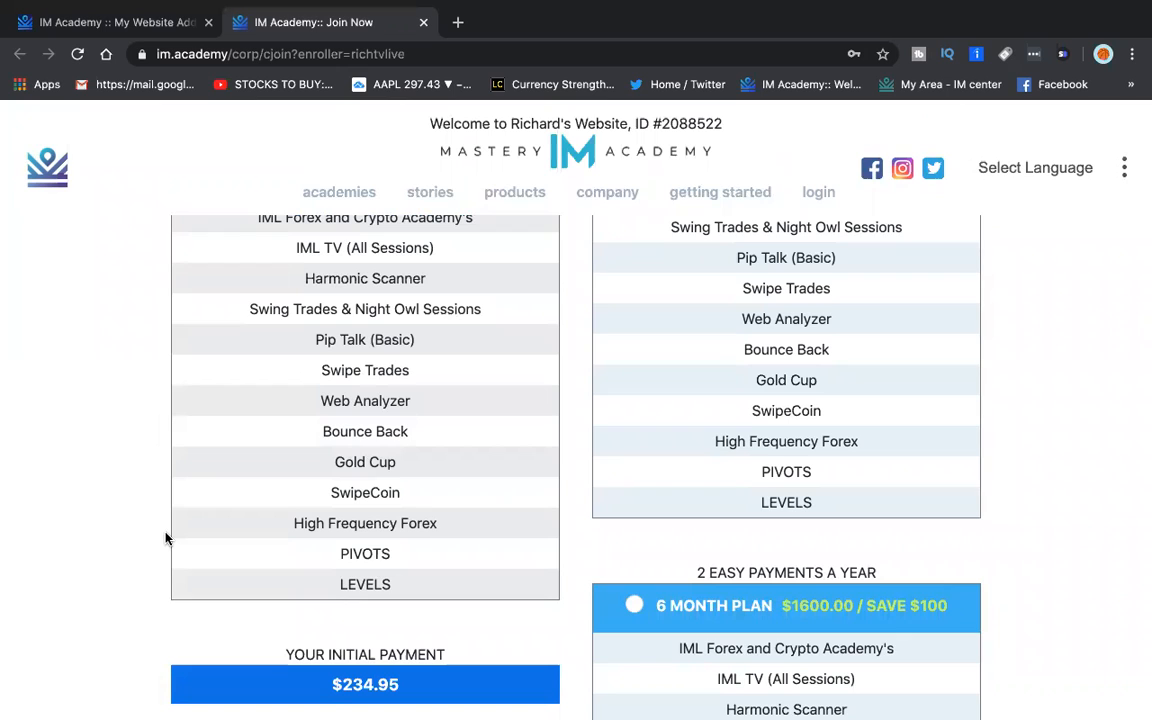
scroll("down", 3)
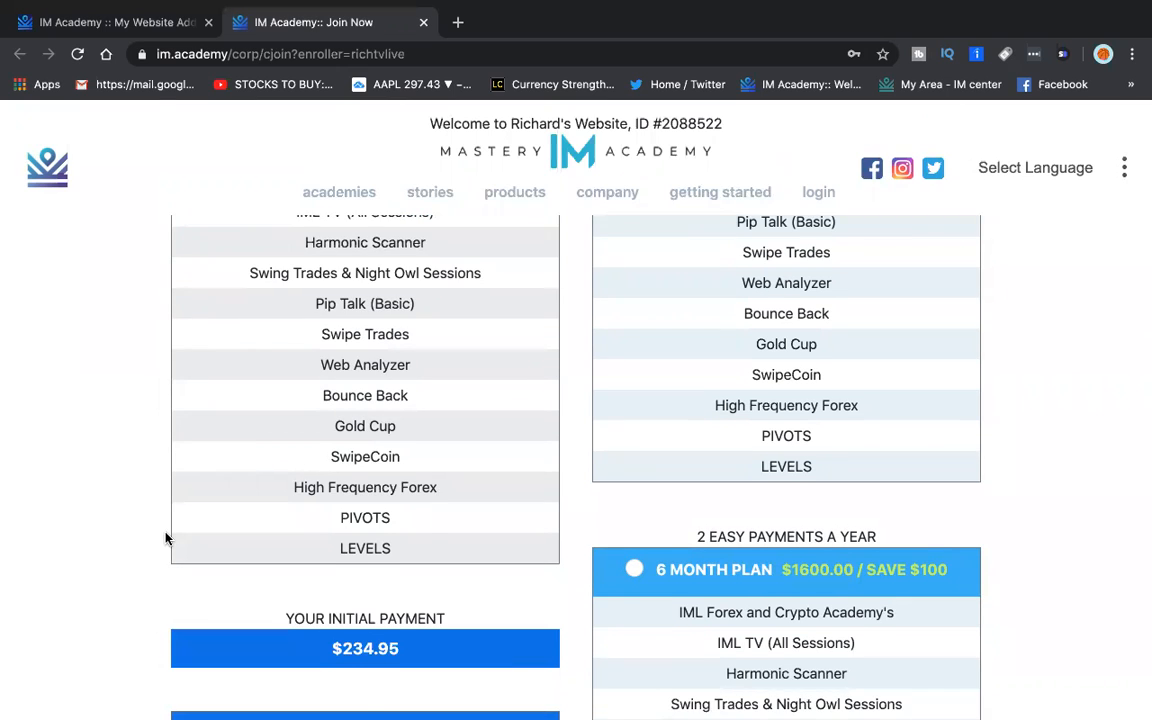
scroll("down", 3)
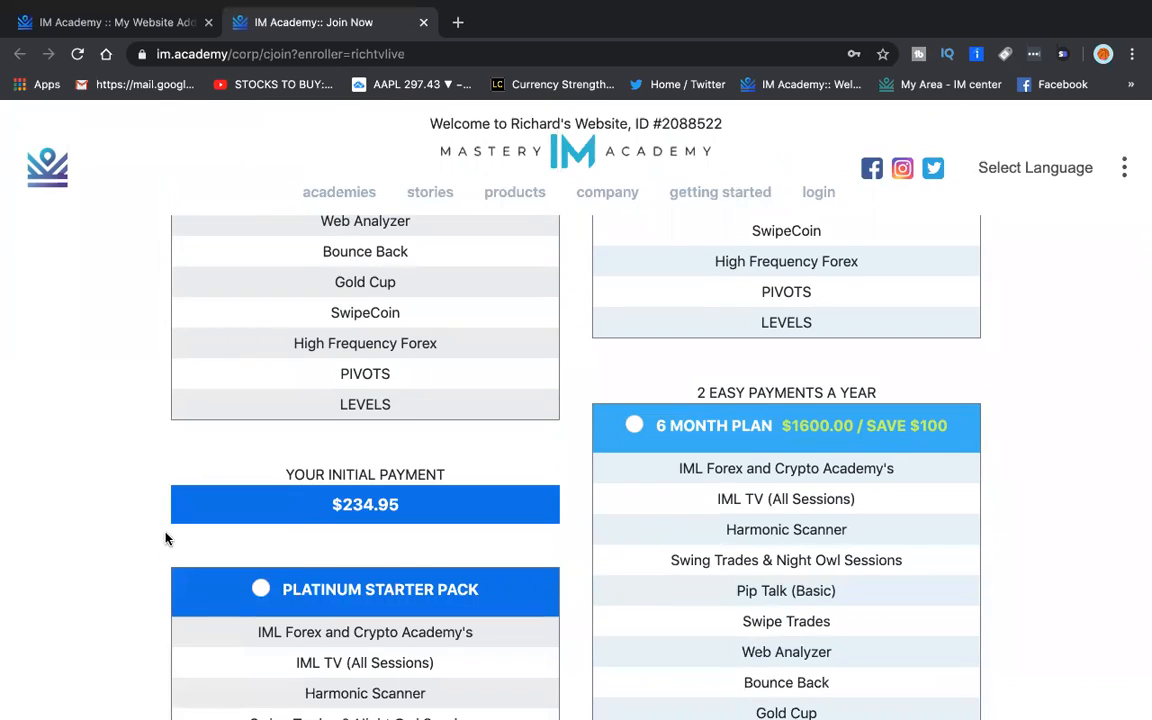
scroll("down", 3)
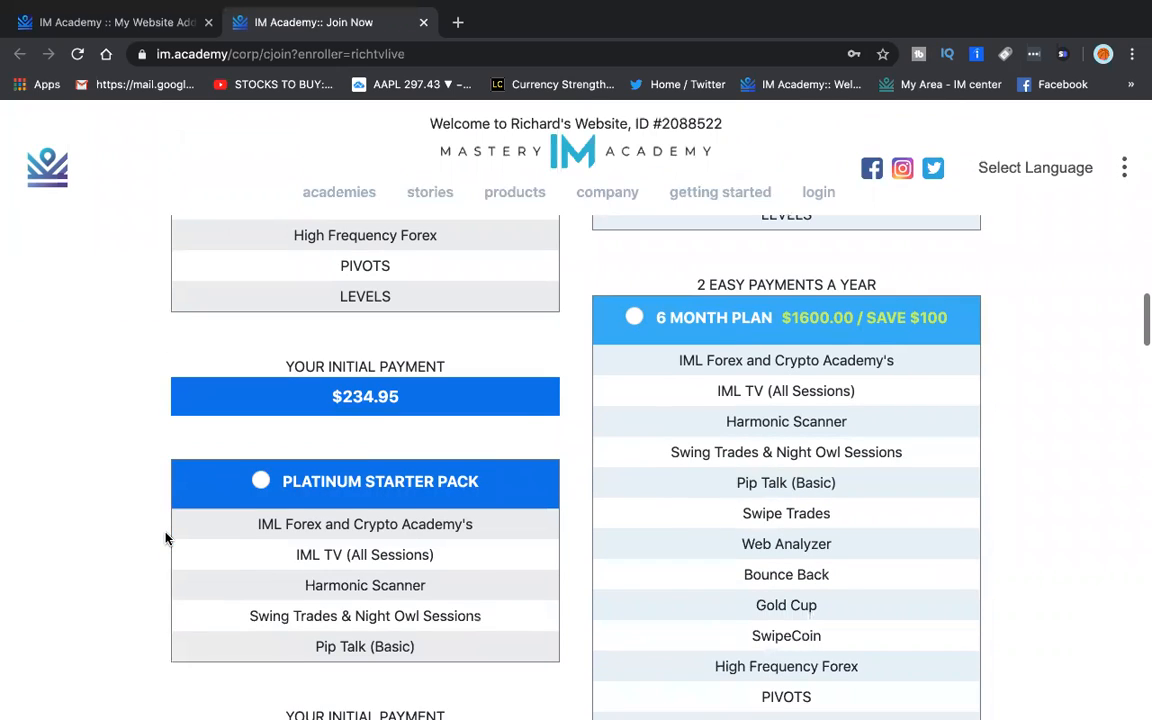
scroll("down", 3)
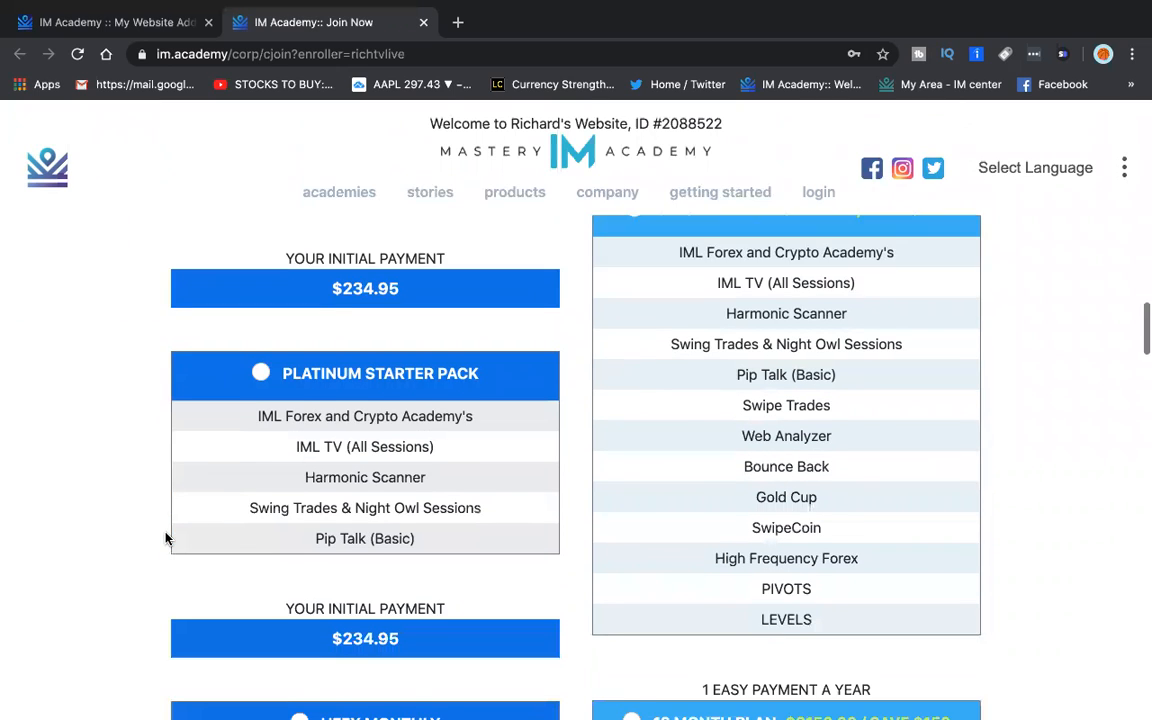
scroll("down", 3)
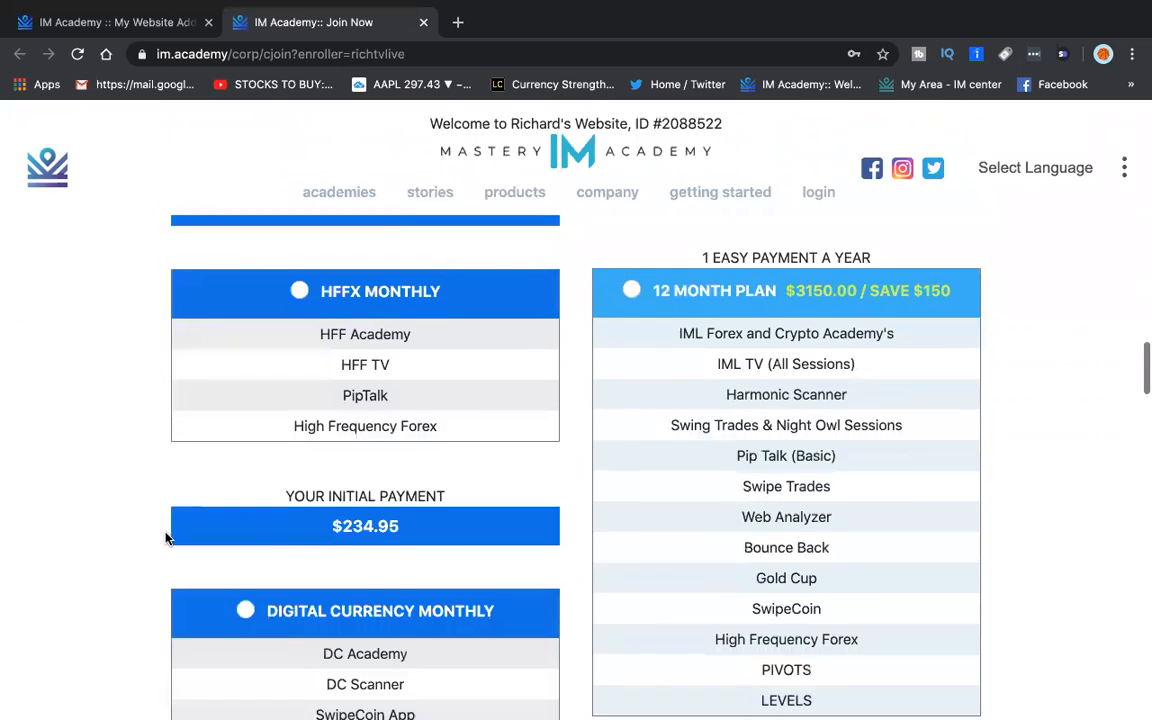
Select the Platinum Monthly $174.95 radio option as the recurring plan after the first 28 days.
scroll("down", 3)
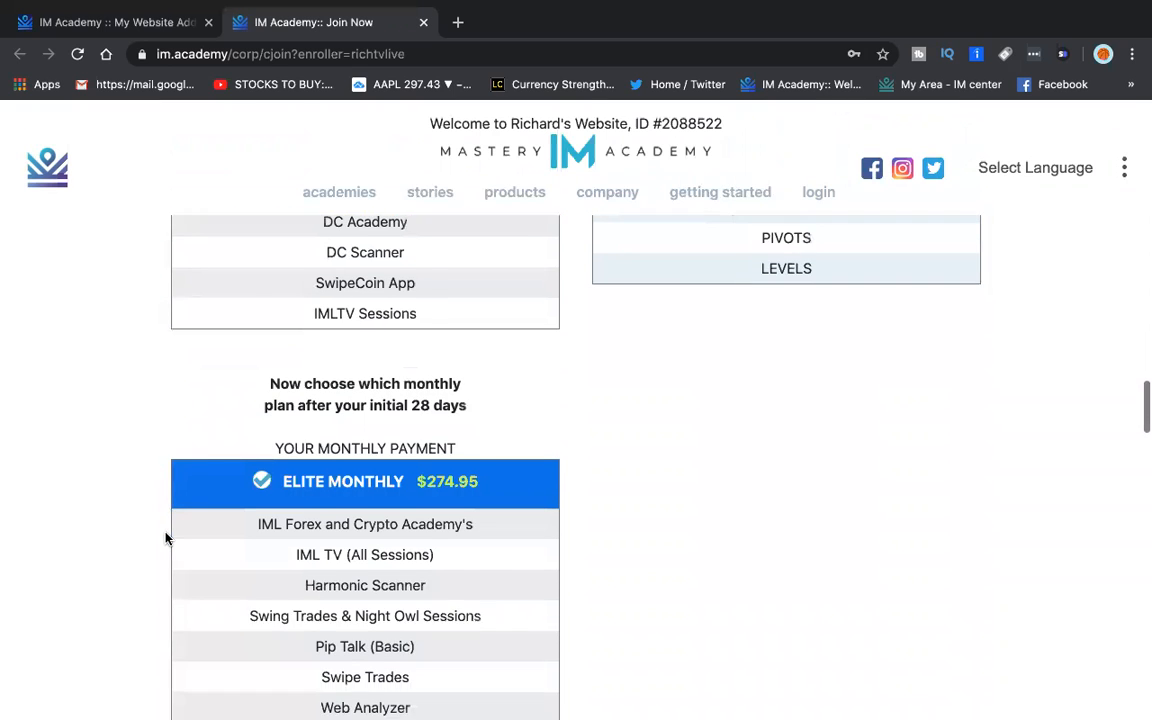
scroll("down", 3)
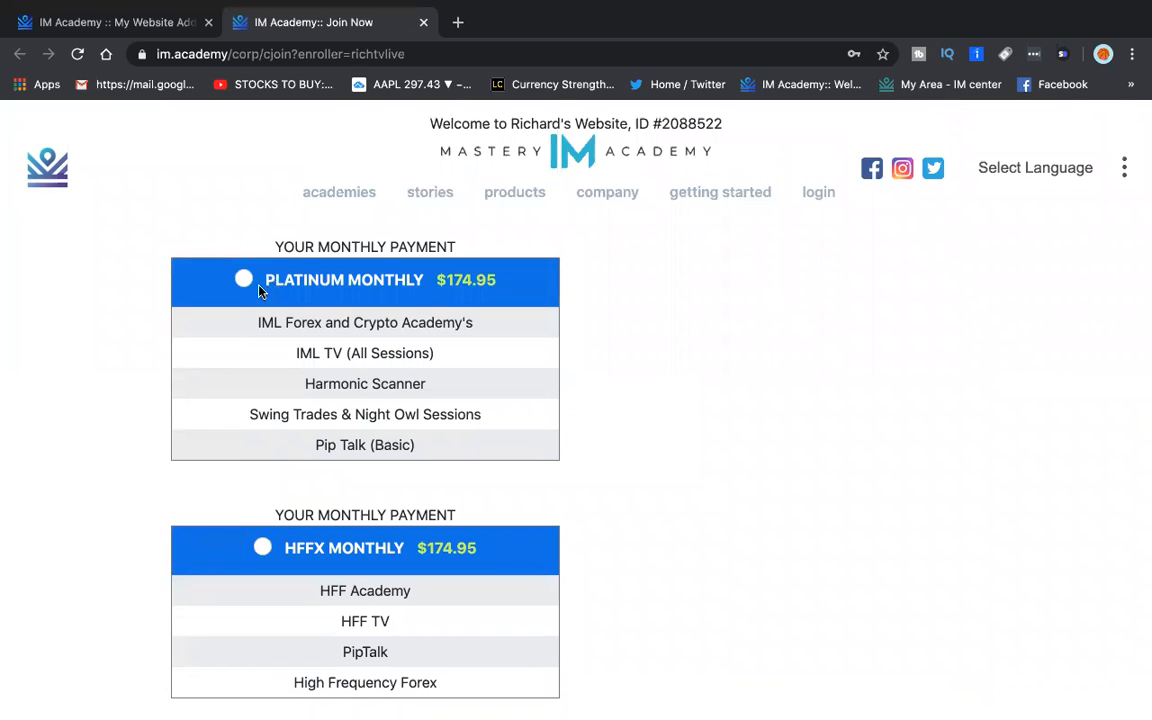
left_click(244, 280)
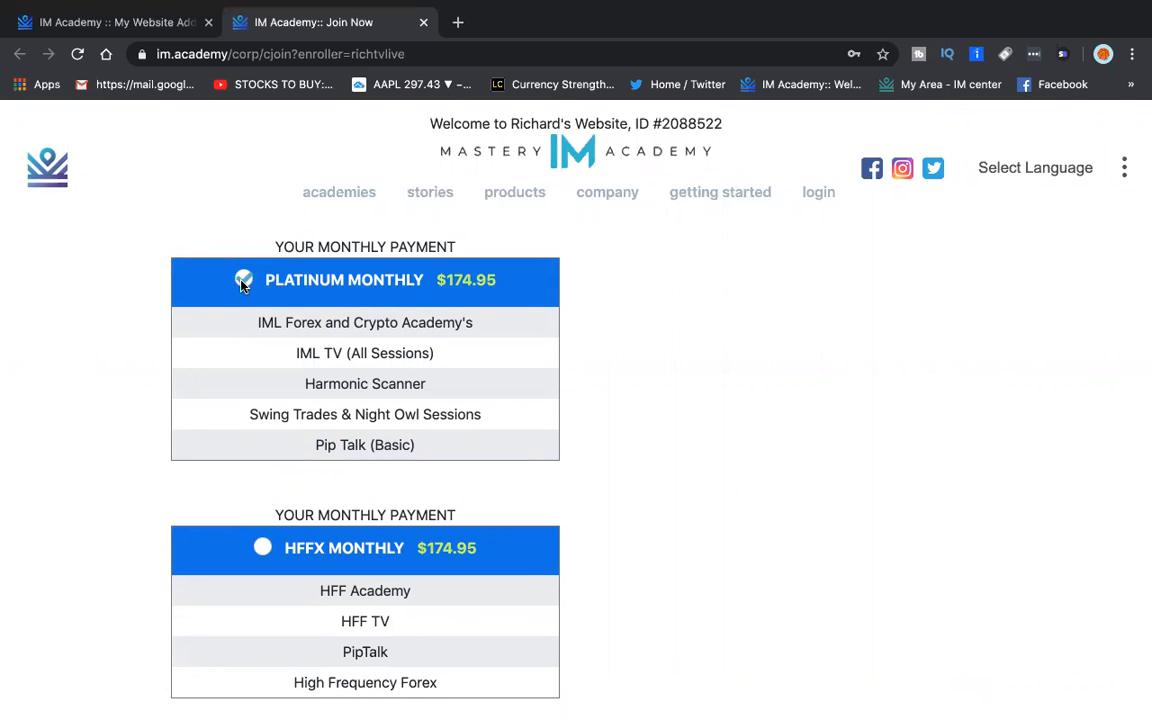
left_click(244, 280)
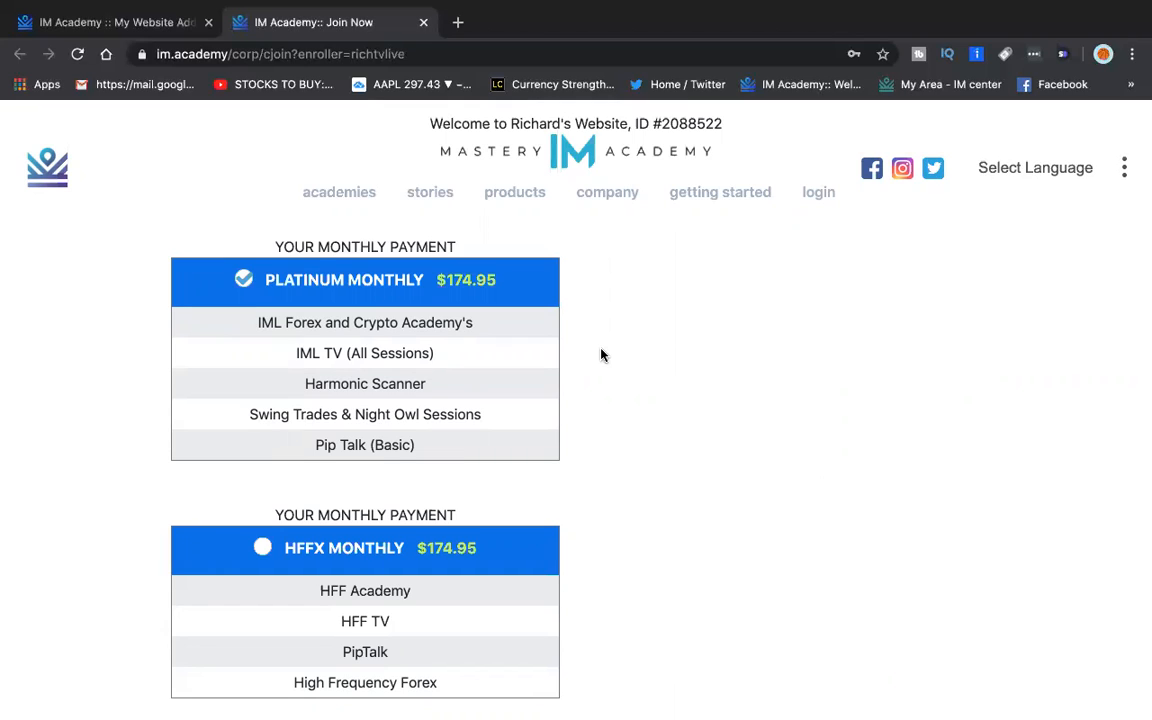
Reach the Enter Your Payment Information section and review Payment Type, keeping Pay using Credit Card.
scroll("down", 3)
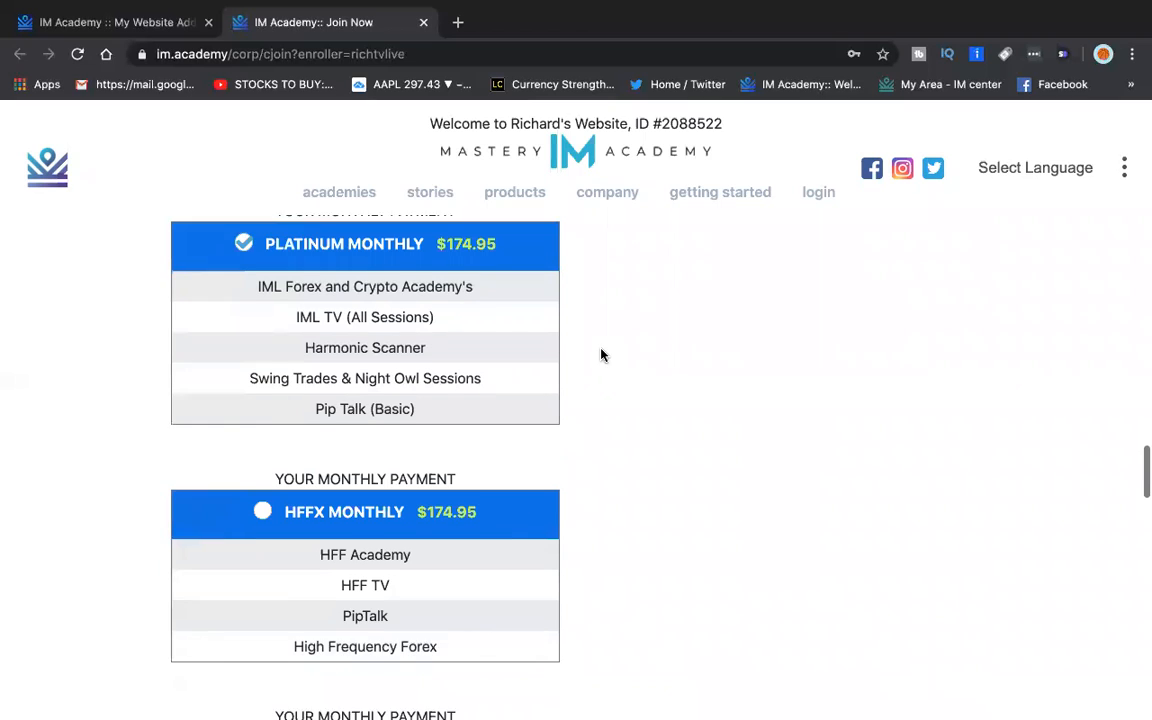
scroll("down", 3)
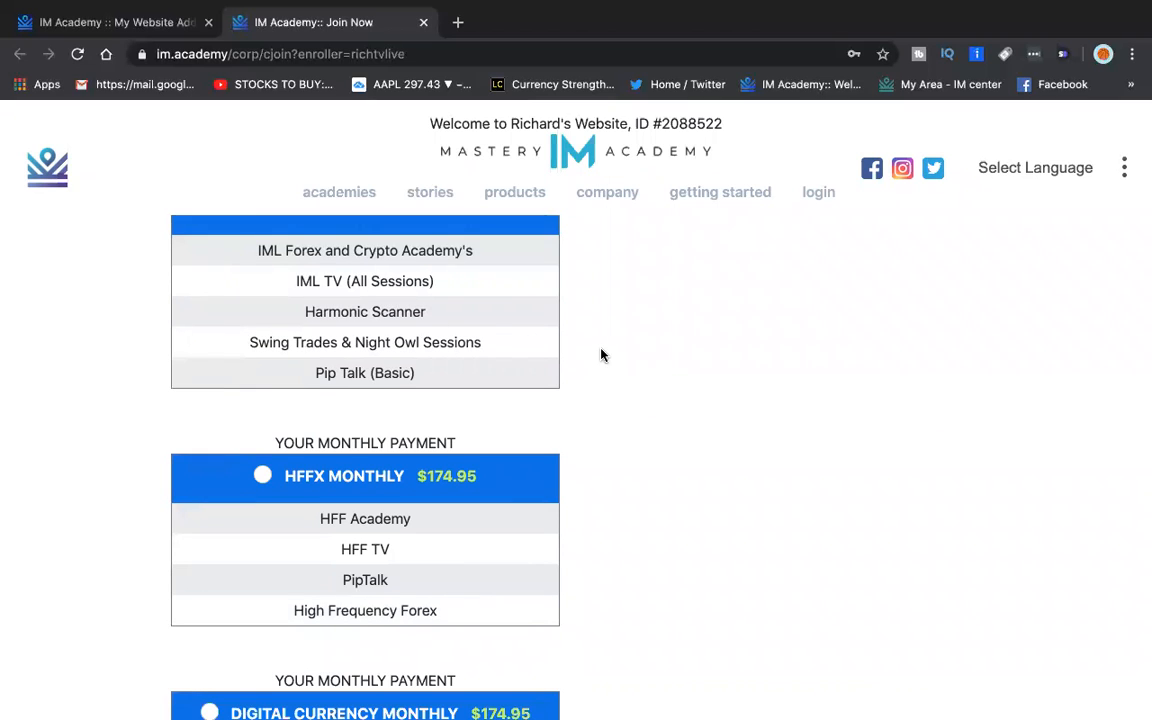
scroll("down", 3)
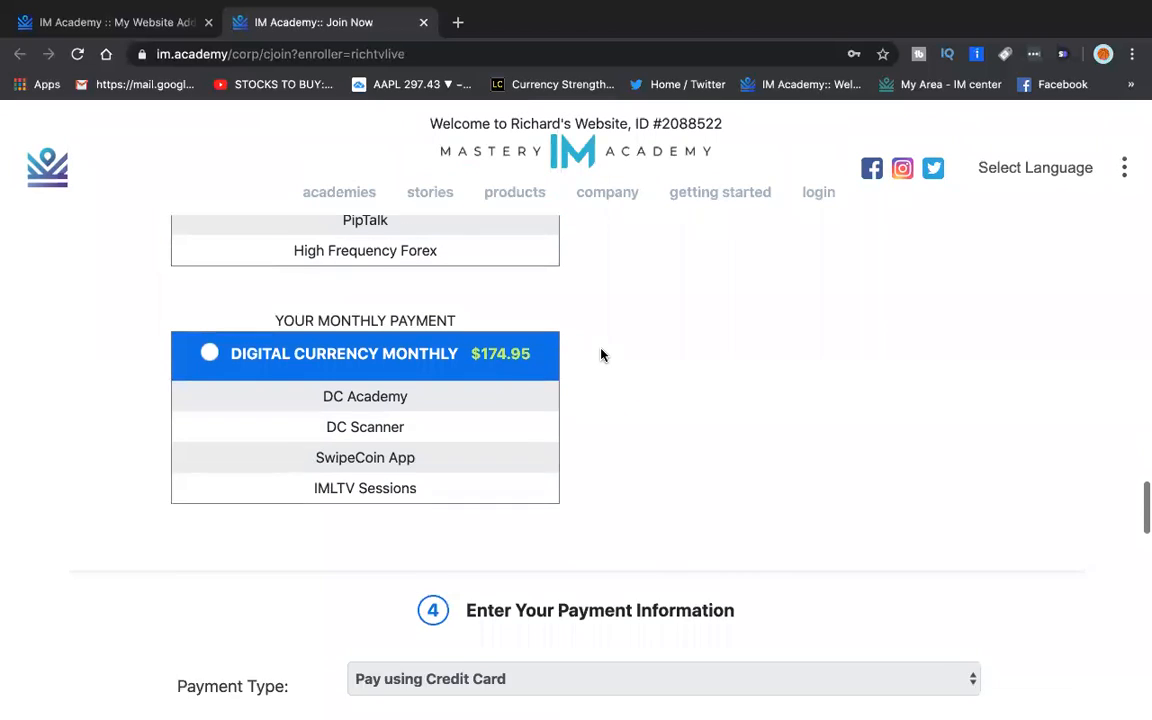
scroll("down", 3)
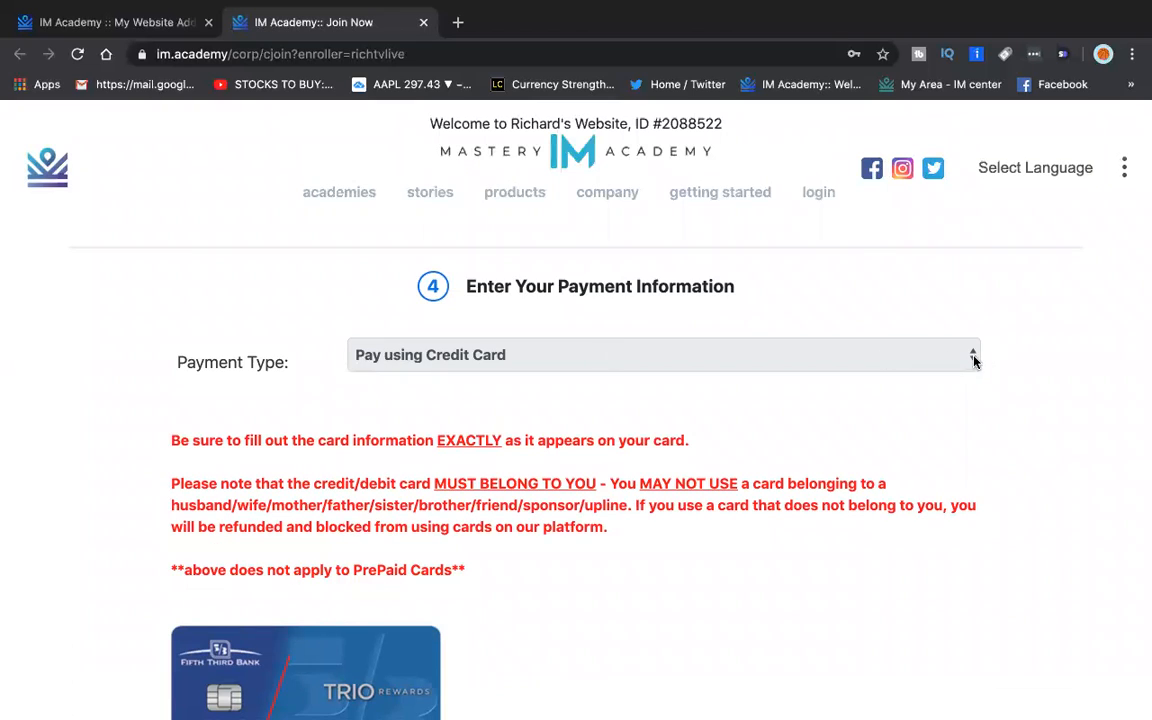
left_click(664, 354)
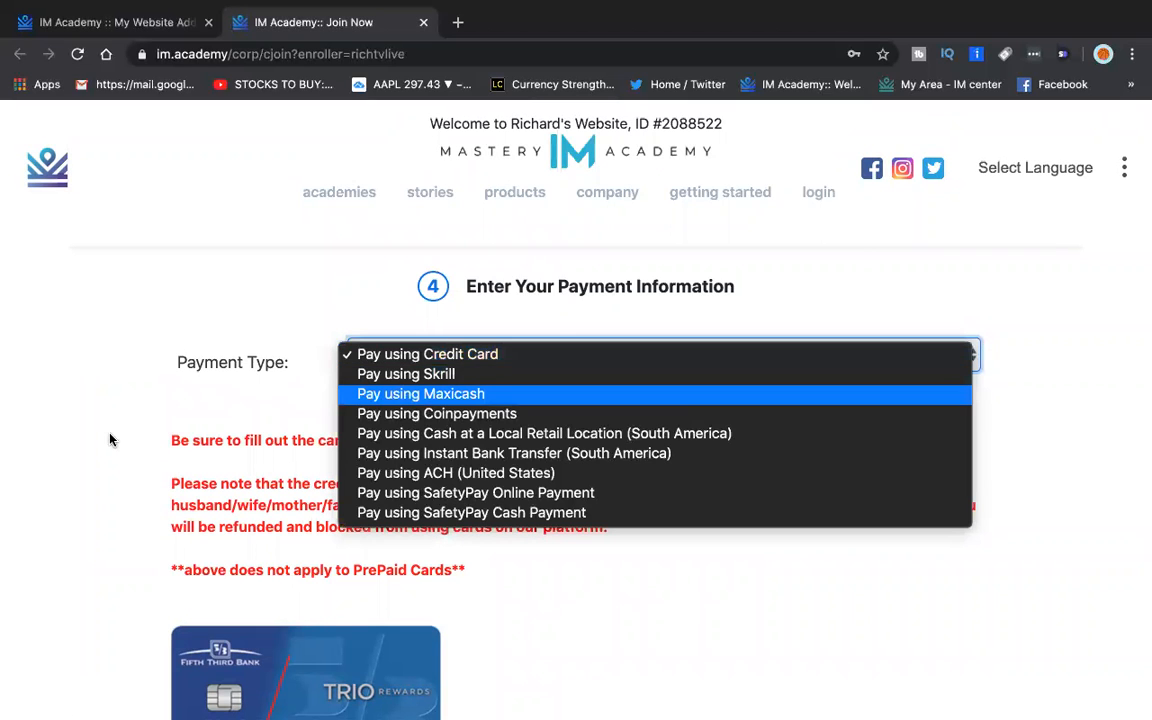
left_click(428, 352)
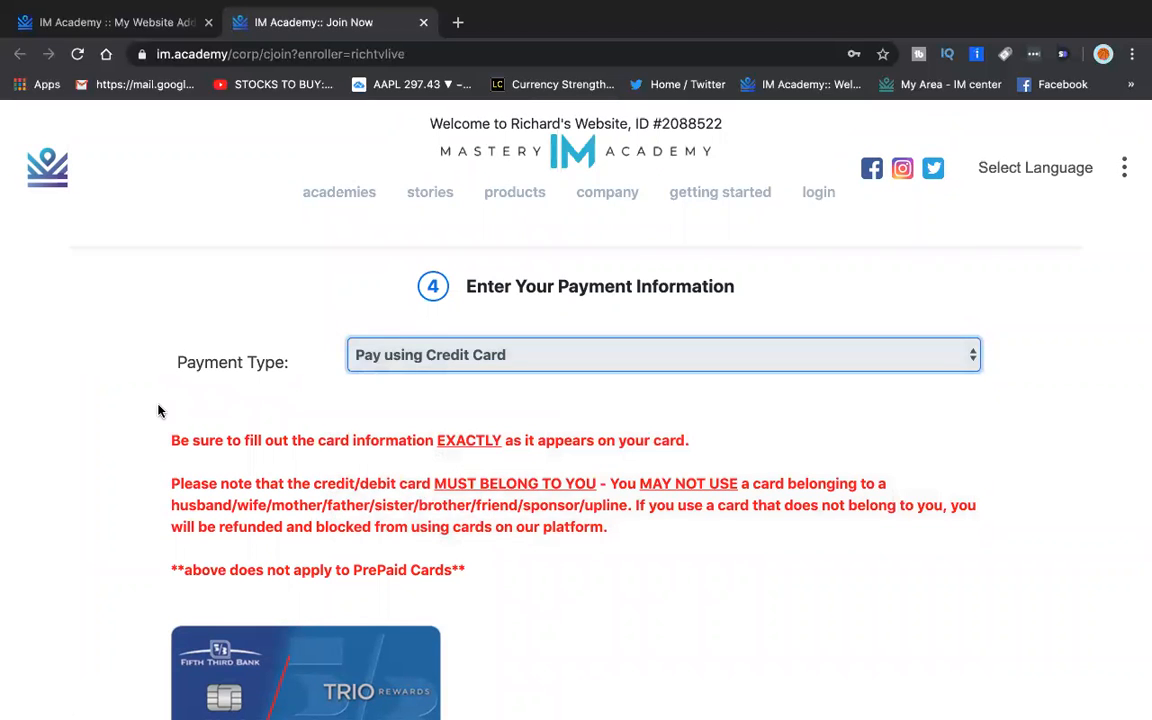
Scroll past the Credit Card Info and address fields and agreement checkboxes to the JOIN NOW button.
scroll("down", 3)
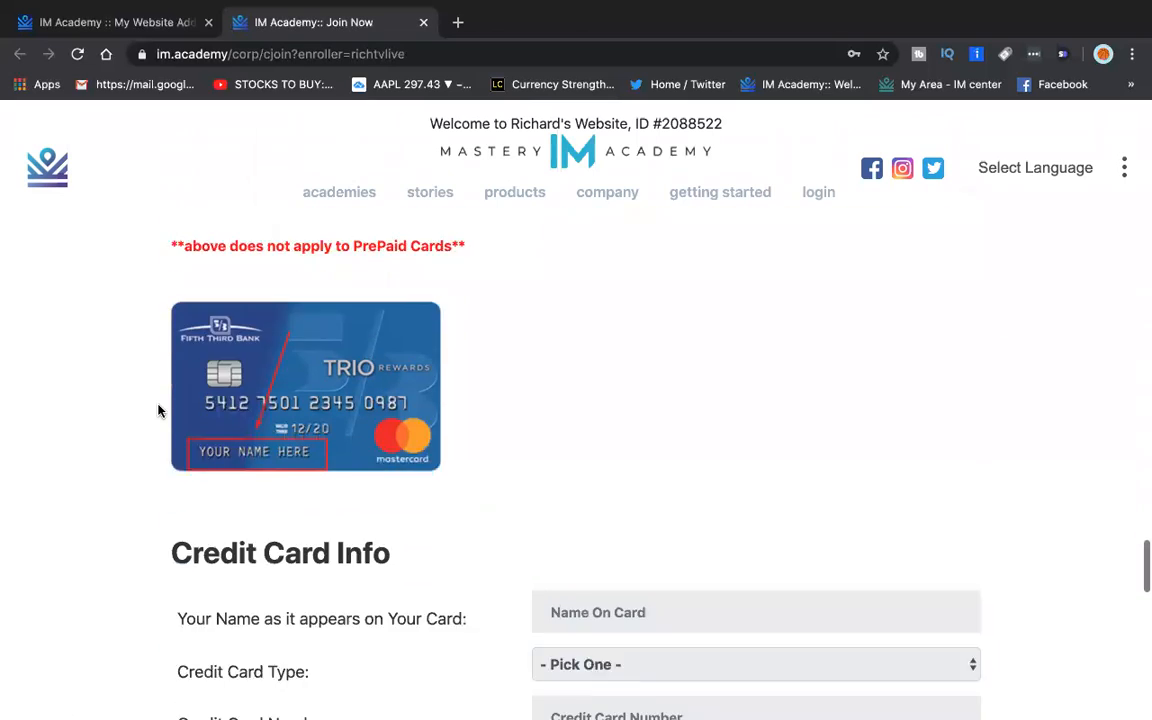
scroll("down", 3)
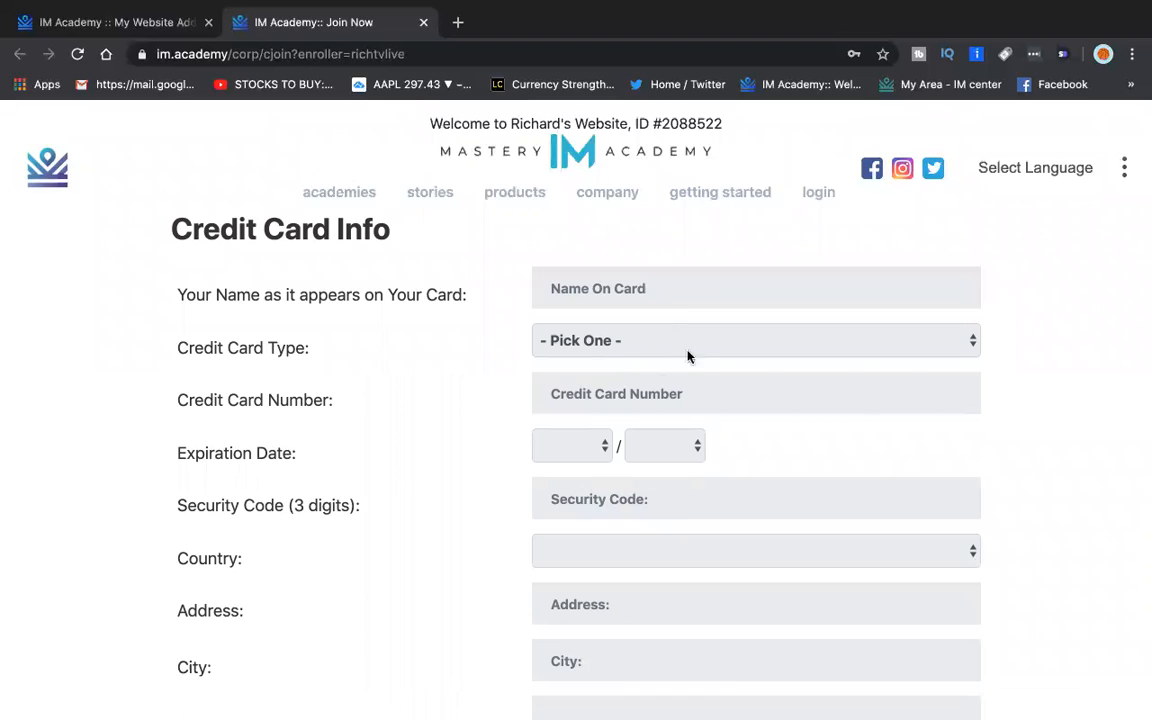
mouse_move(600, 430)
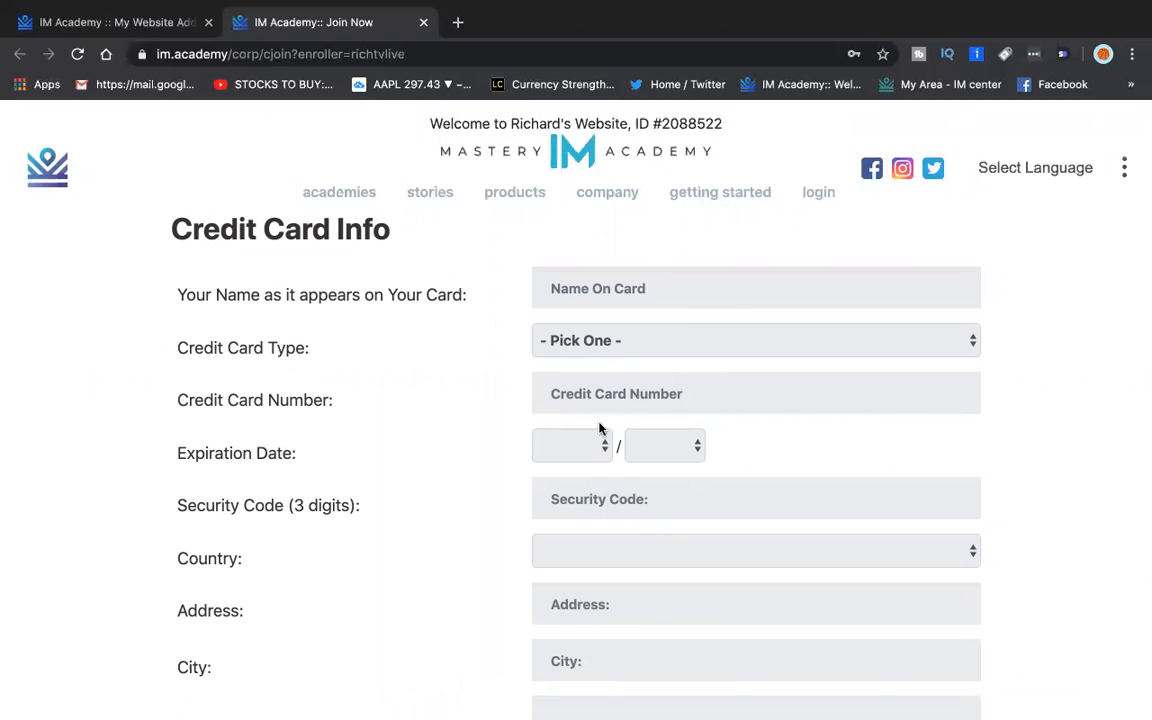
mouse_move(138, 488)
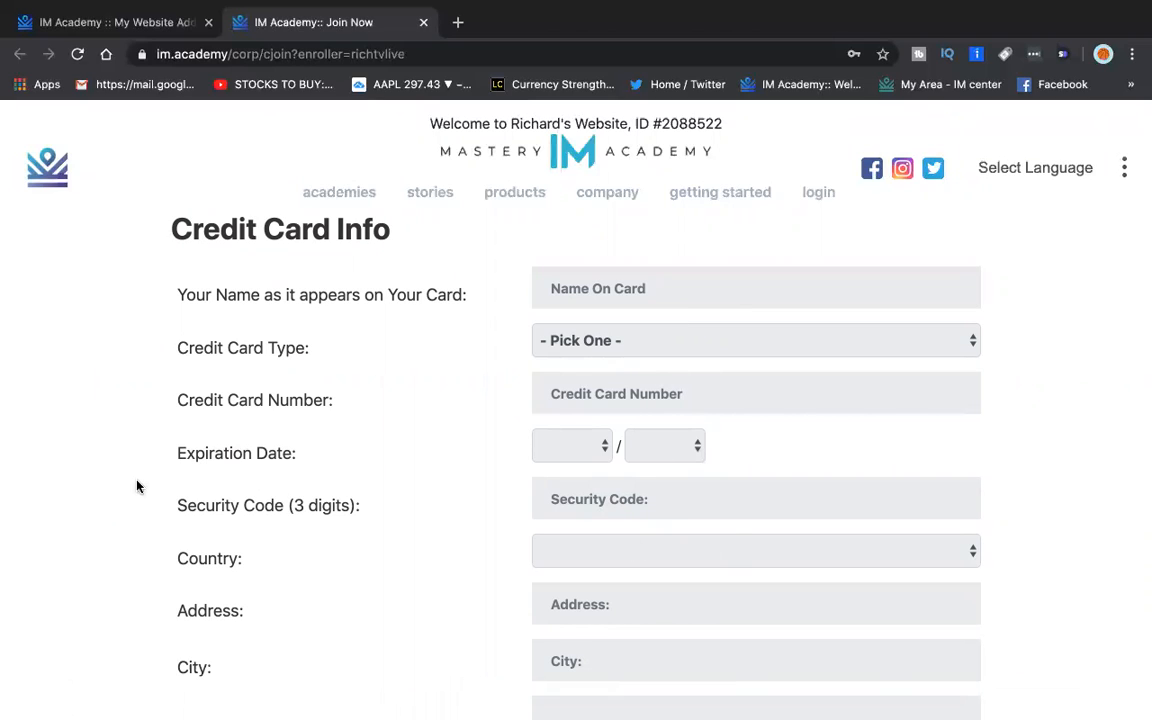
scroll("down", 3)
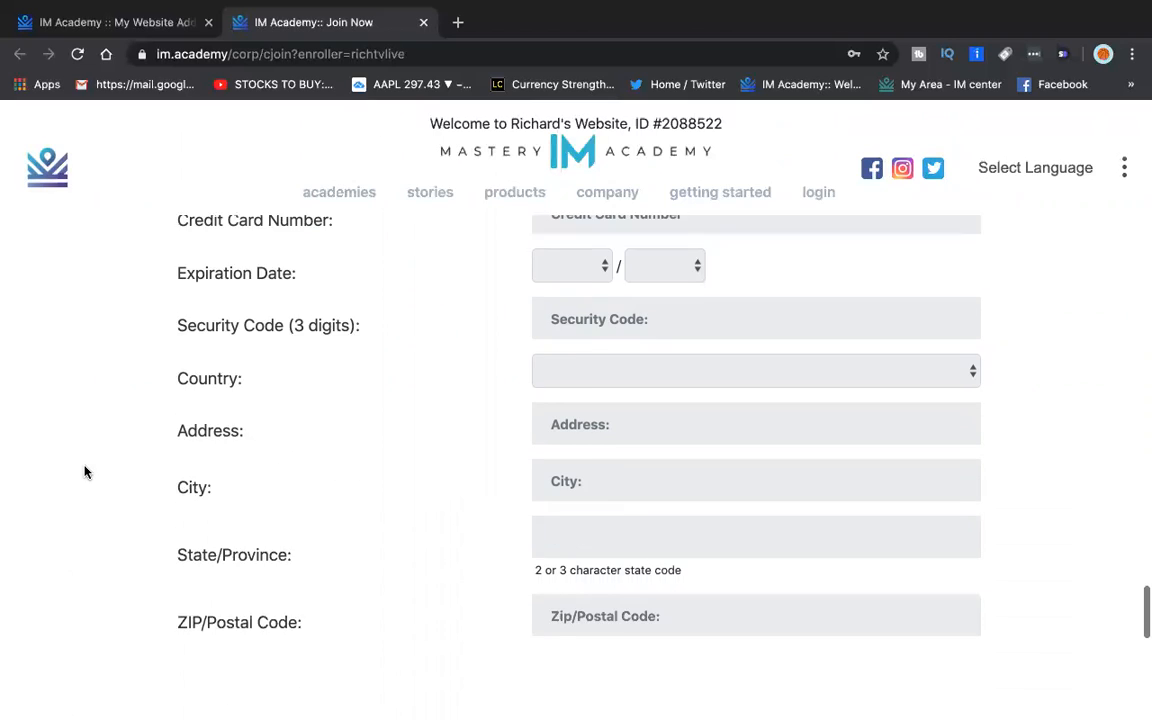
scroll("down", 3)
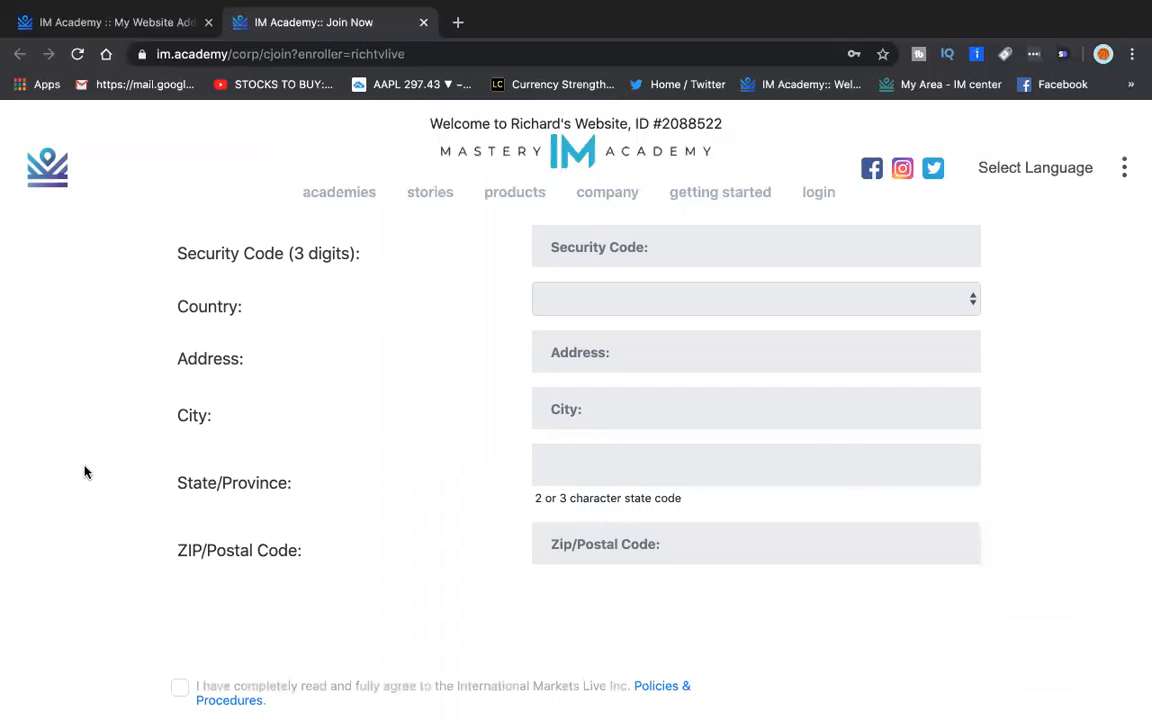
scroll("down", 3)
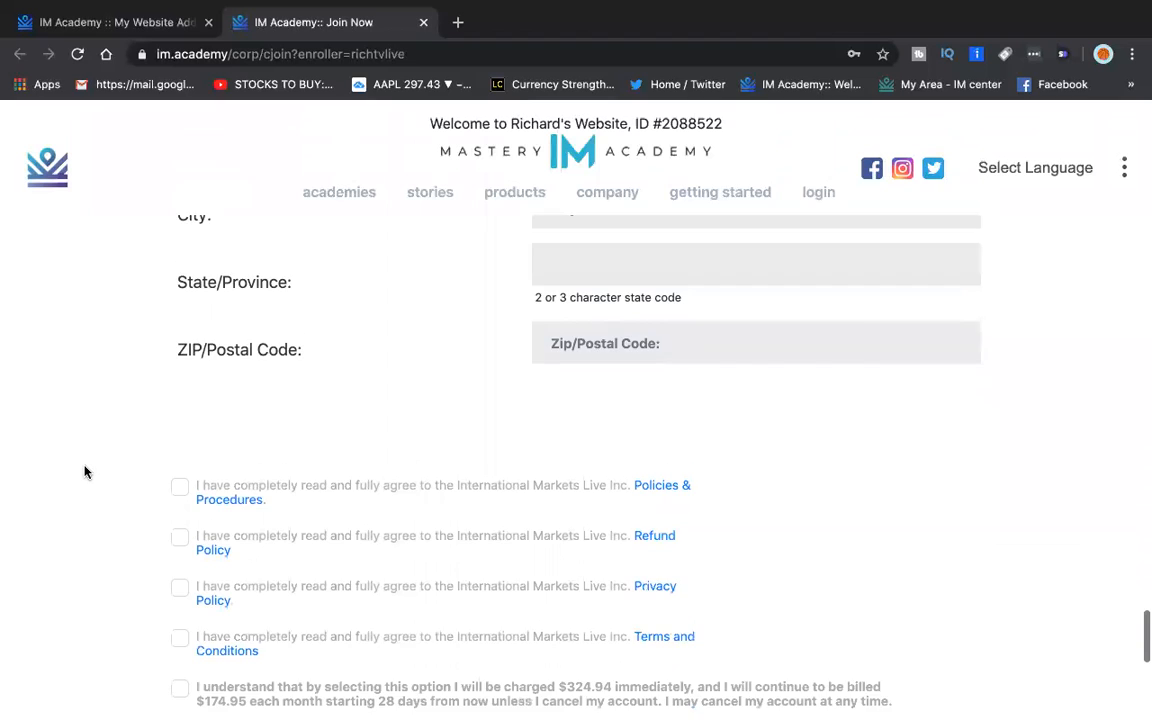
scroll("down", 3)
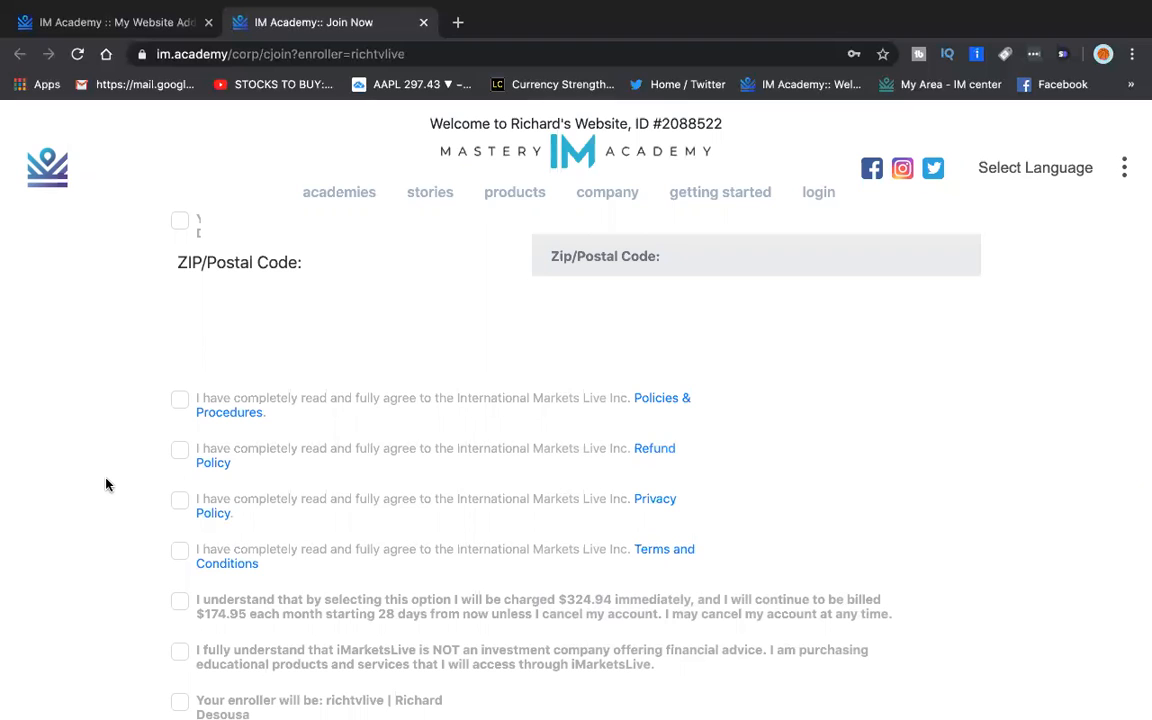
scroll("down", 3)
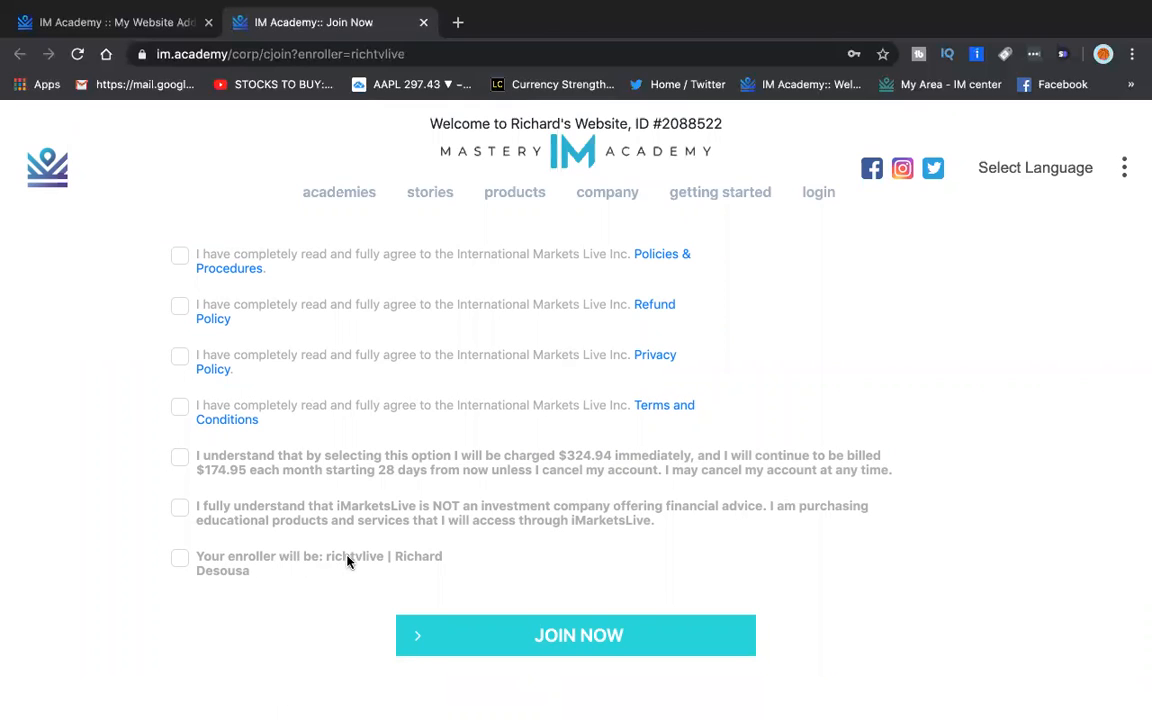
mouse_move(576, 640)
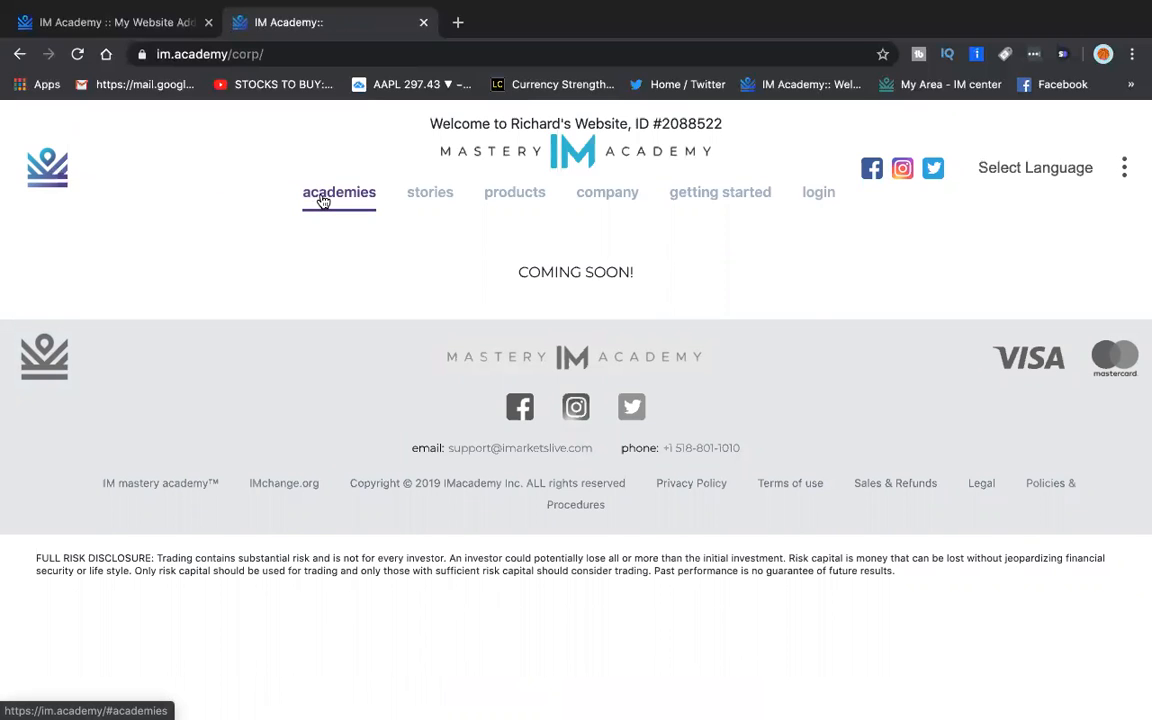
mouse_move(224, 256)
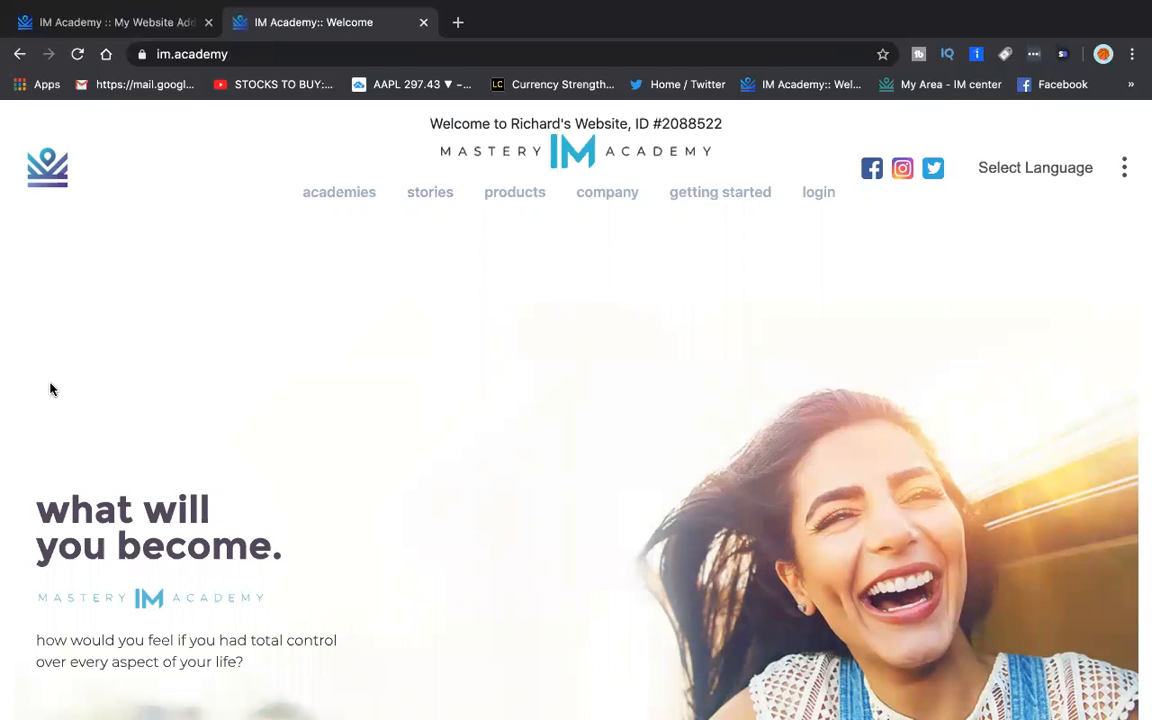
Scroll the im.academy homepage down to 'learning simplified' with the FRX, HFX, DCX and IBO cards.
scroll("down", 3)
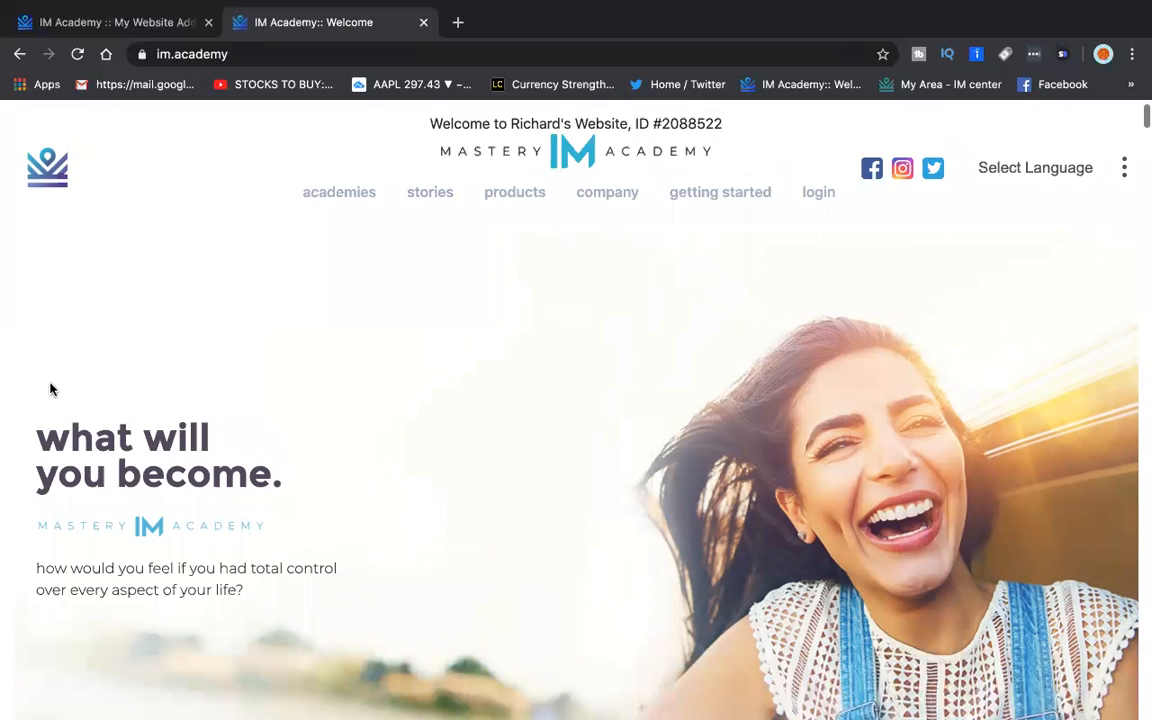
scroll("down", 3)
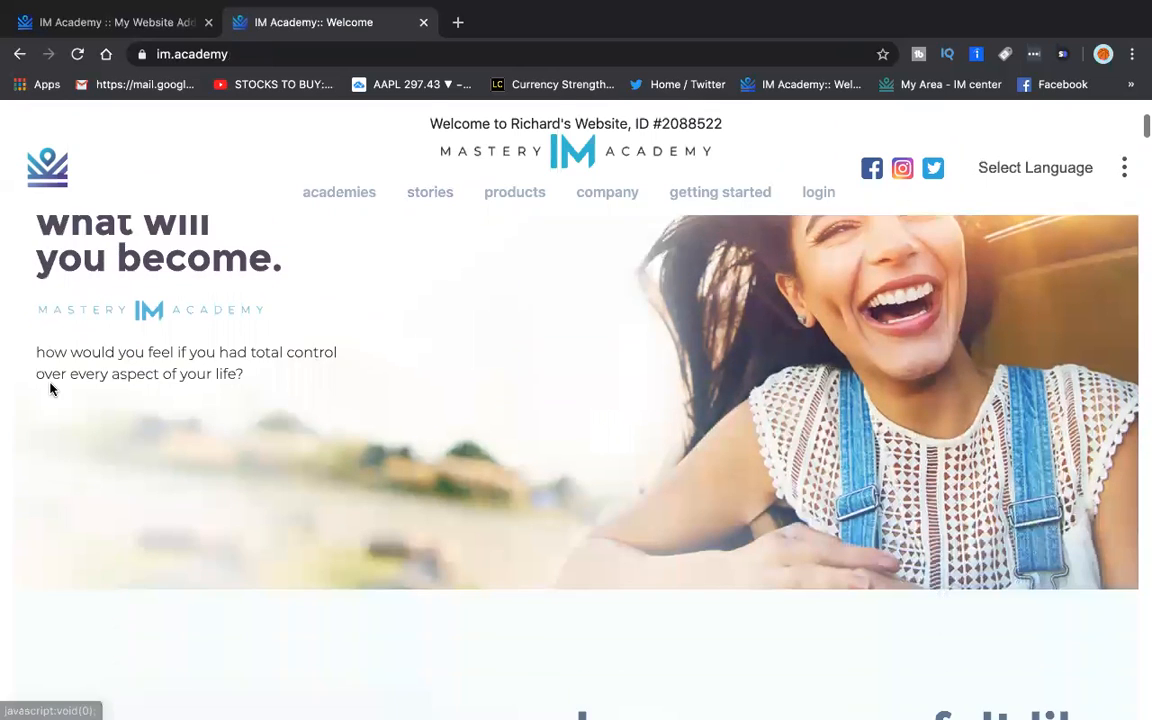
scroll("down", 3)
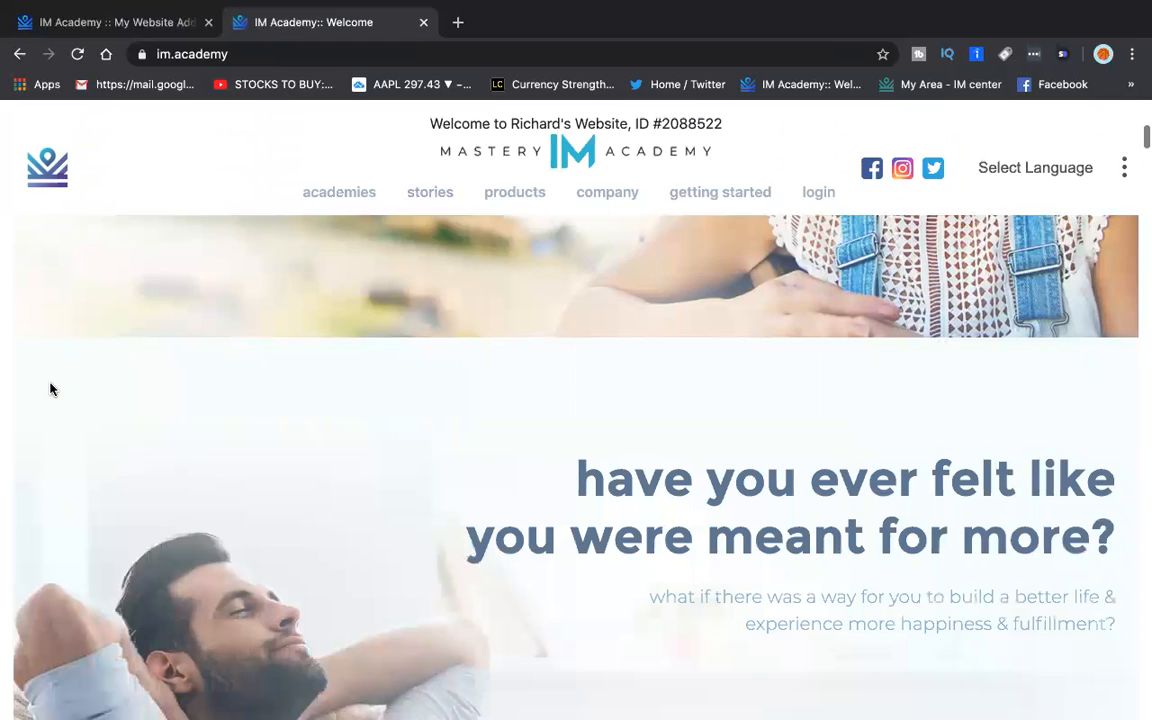
scroll("down", 3)
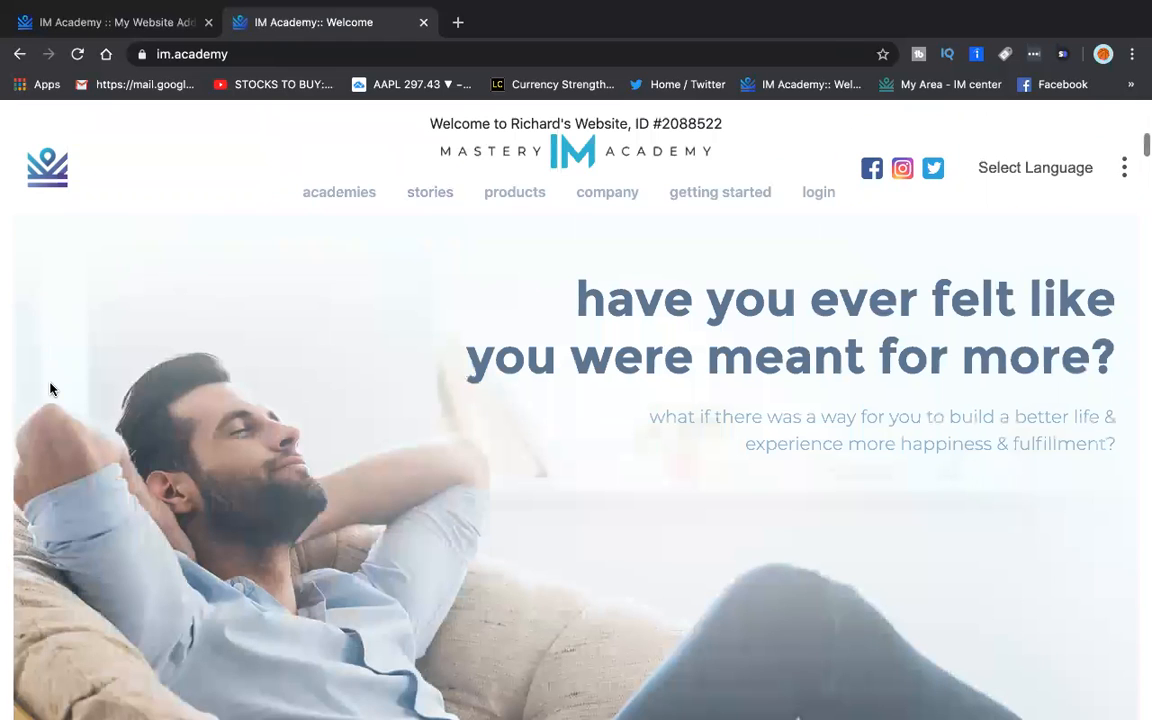
scroll("down", 3)
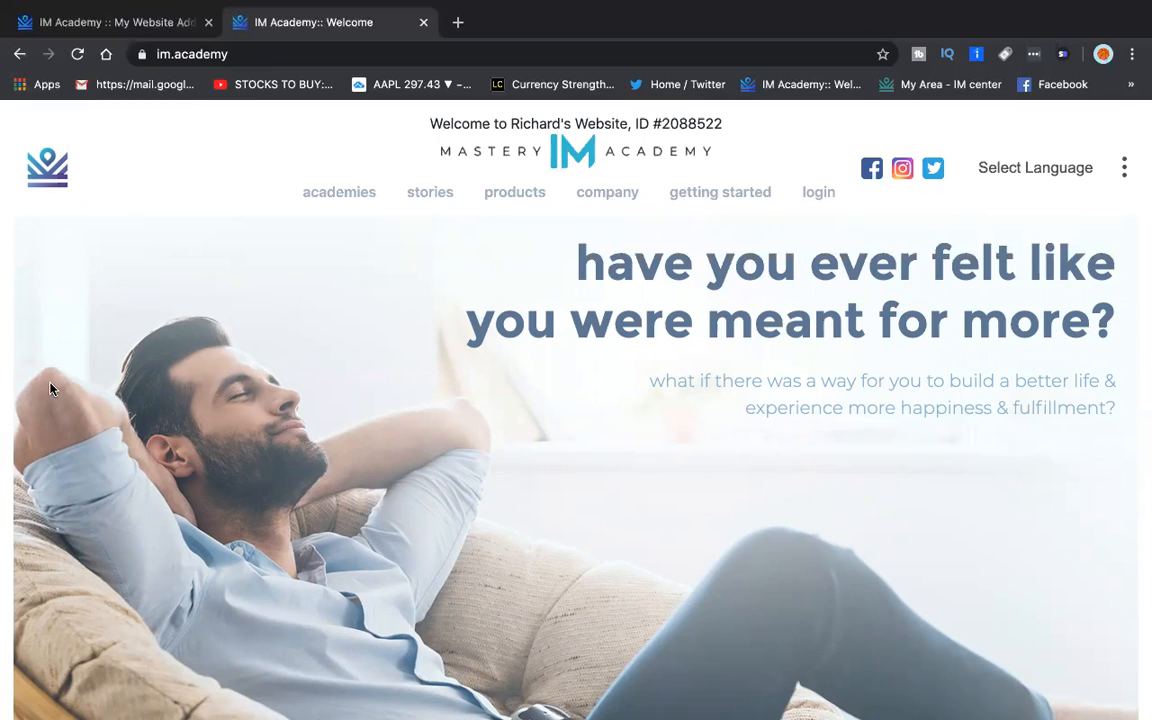
scroll("down", 3)
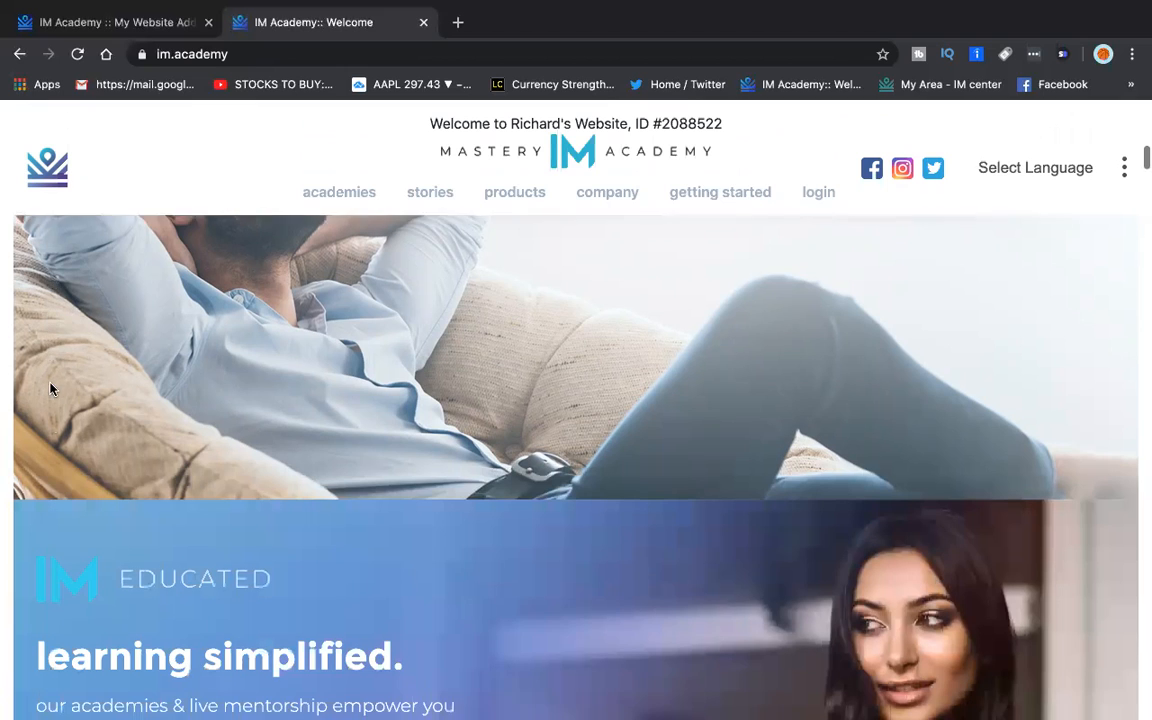
scroll("down", 3)
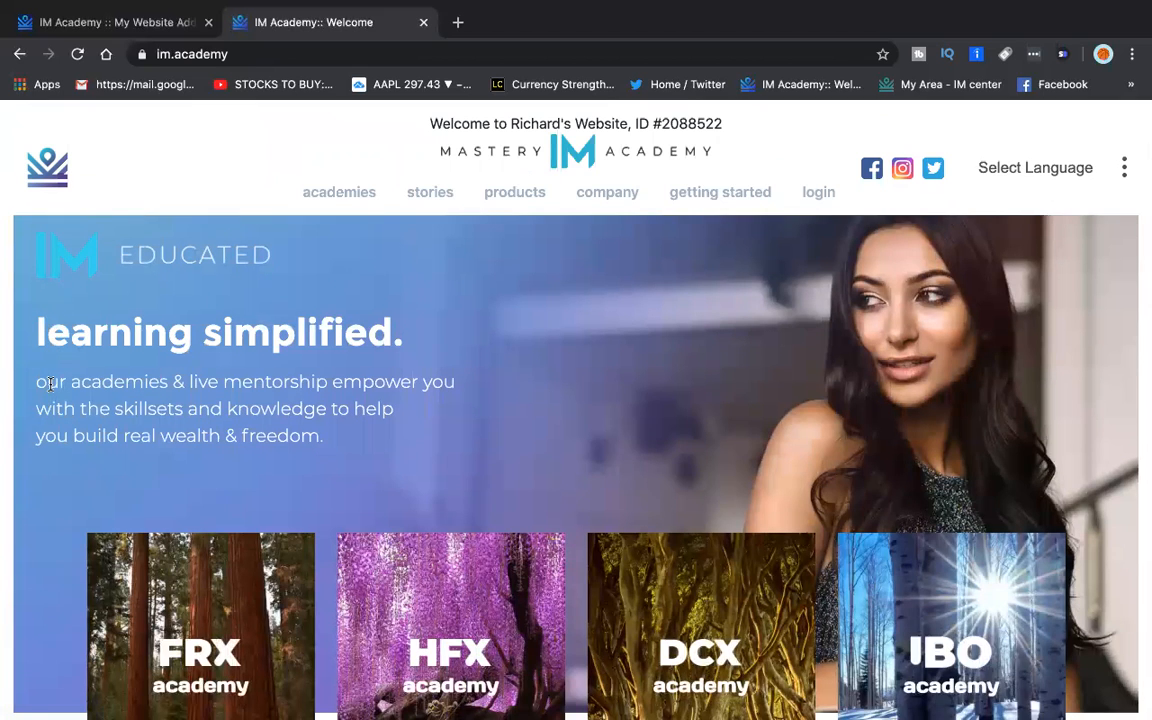
scroll("down", 3)
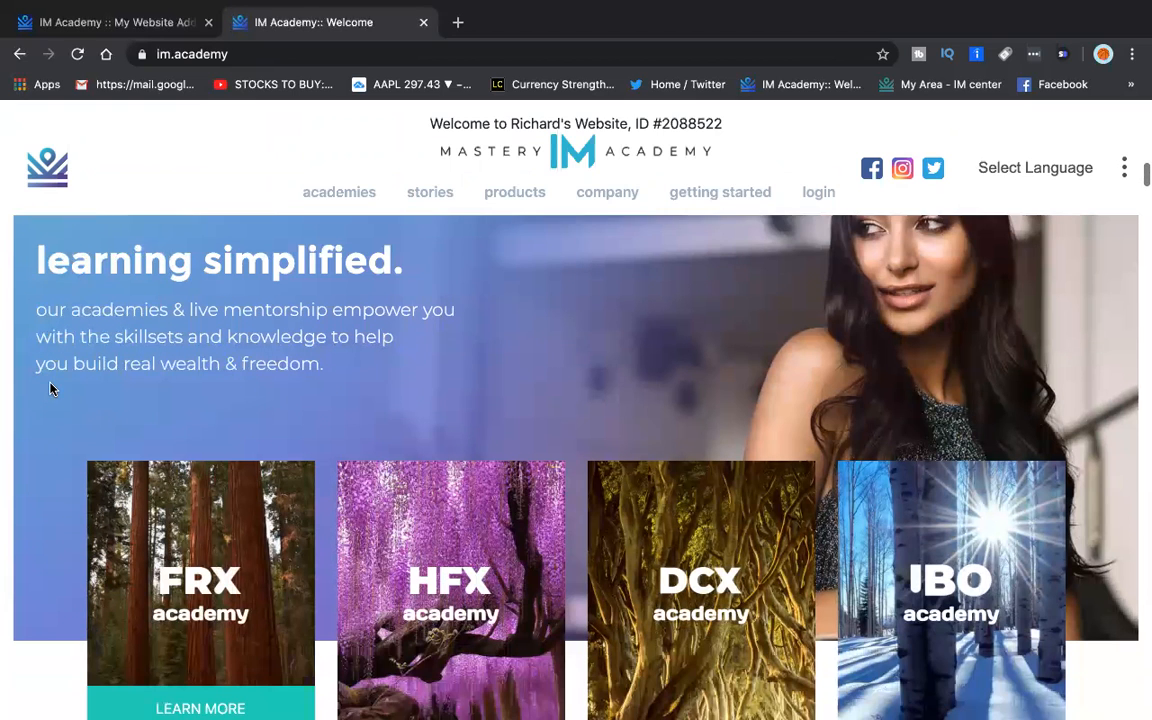